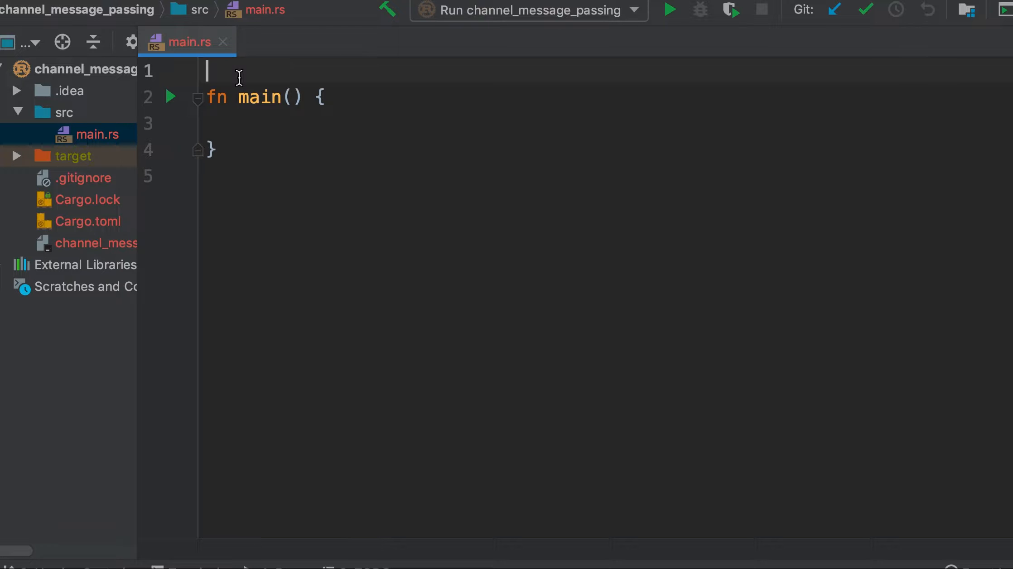
Add the import 'use std::sync::mpsc;' at the top of main.rs
type("use std")
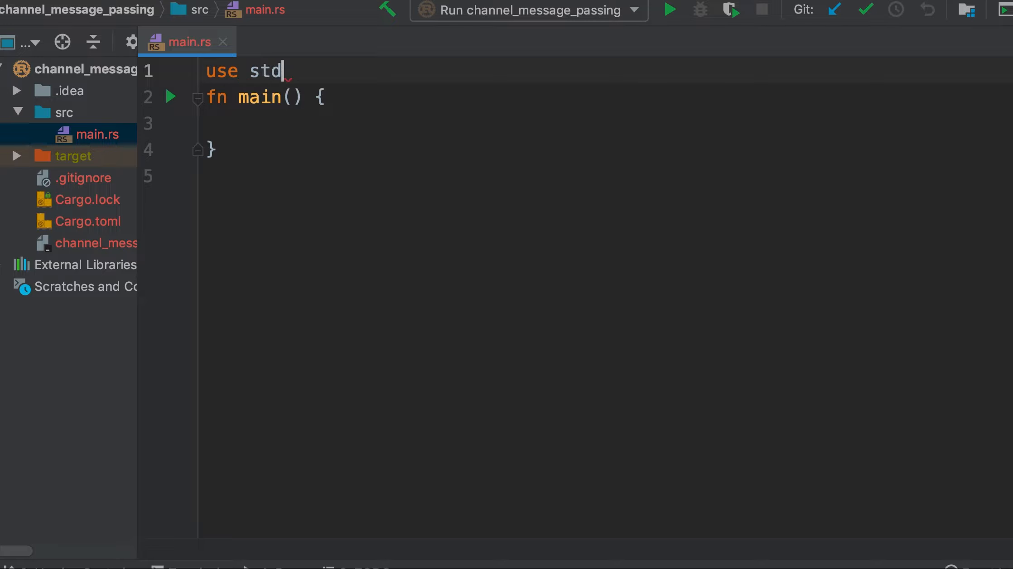
type("::sync")
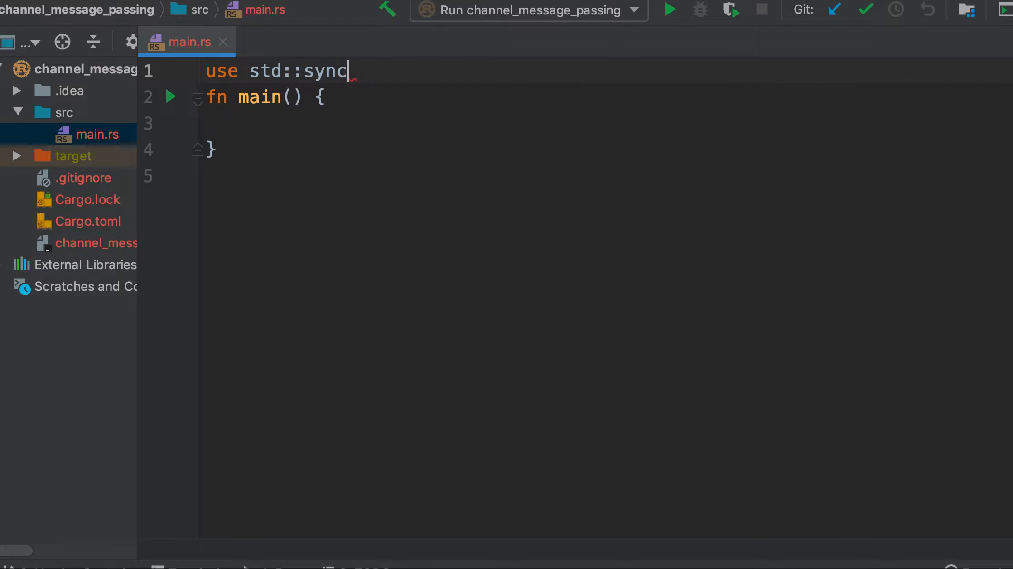
type("::i")
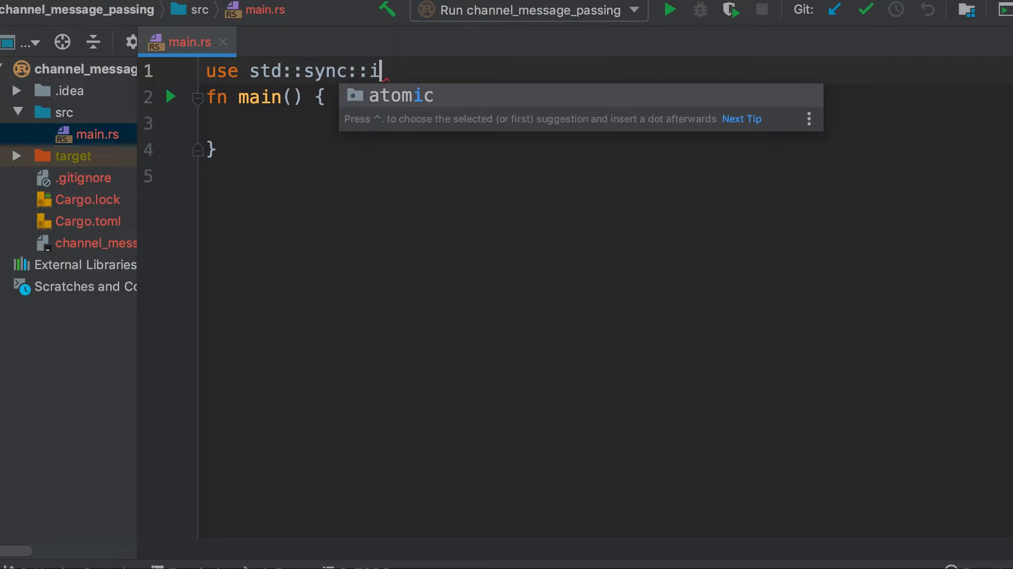
type("mpsc;")
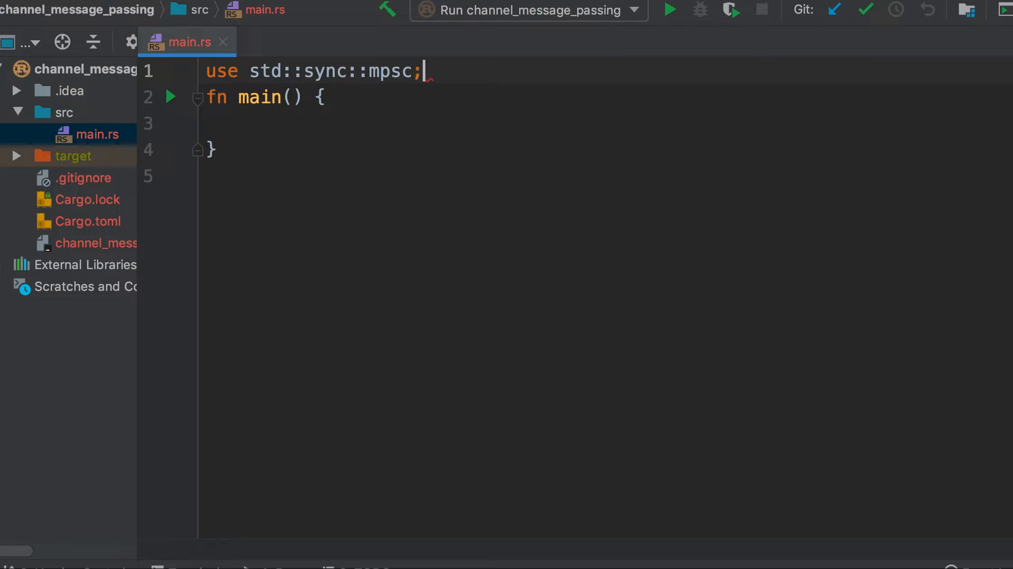
key("enter")
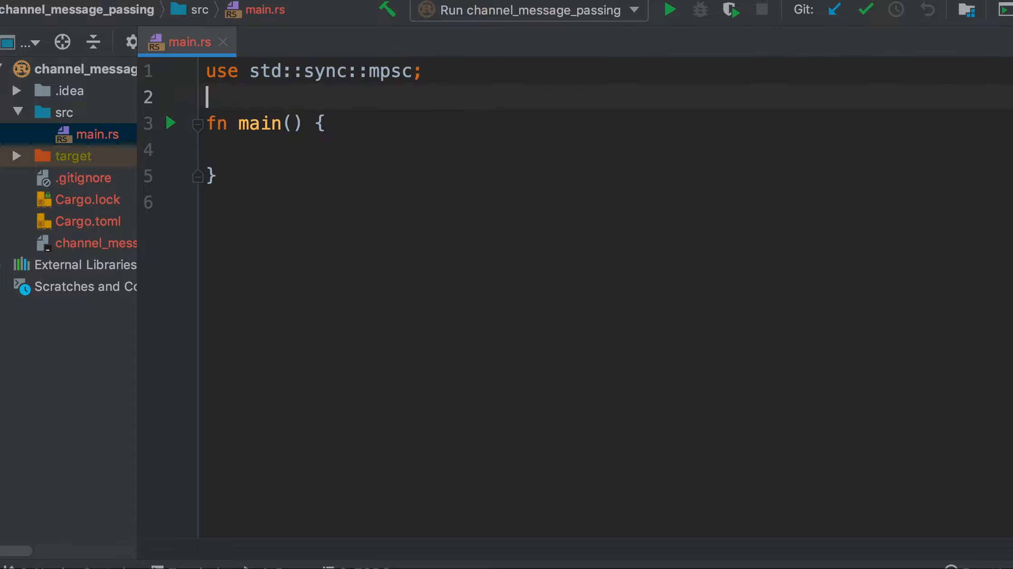
Add 'use std::thread;' below it and begin a let binding inside main
type("use std")
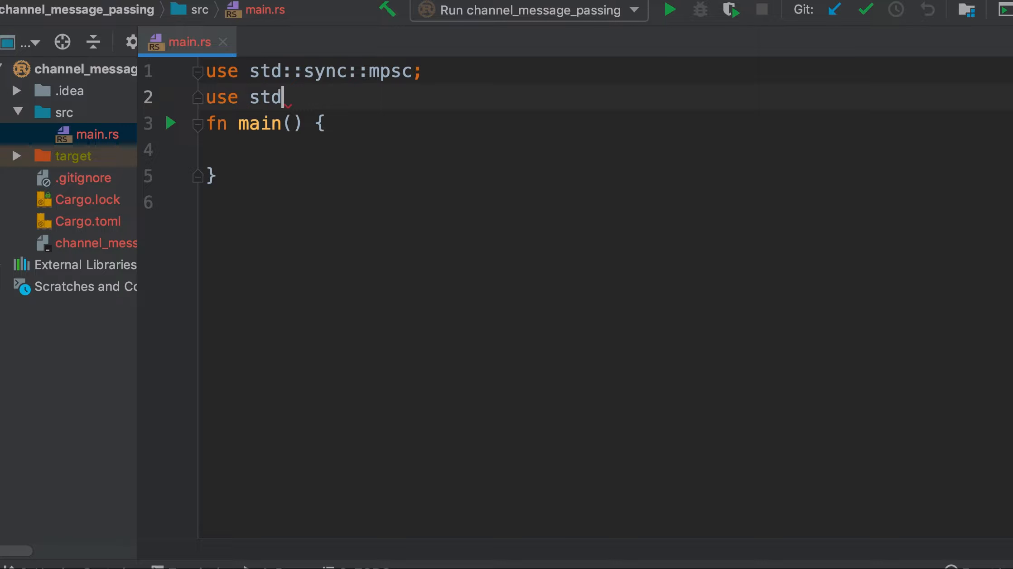
type("::thread;")
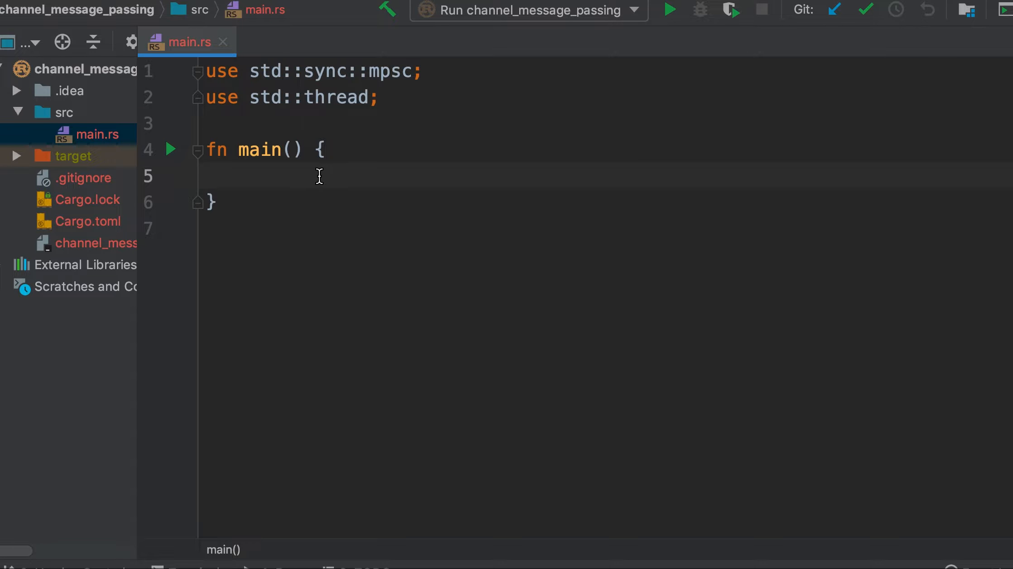
type("let (")
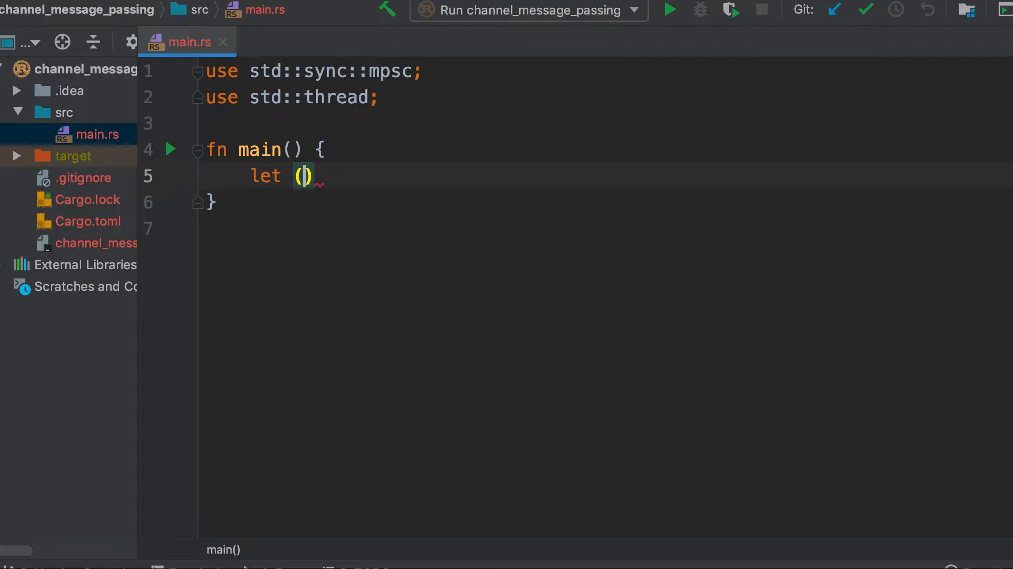
Complete the line 'let (tx, rx) = mpsc::channel();' creating the channel's sender and receiver
type("tx,")
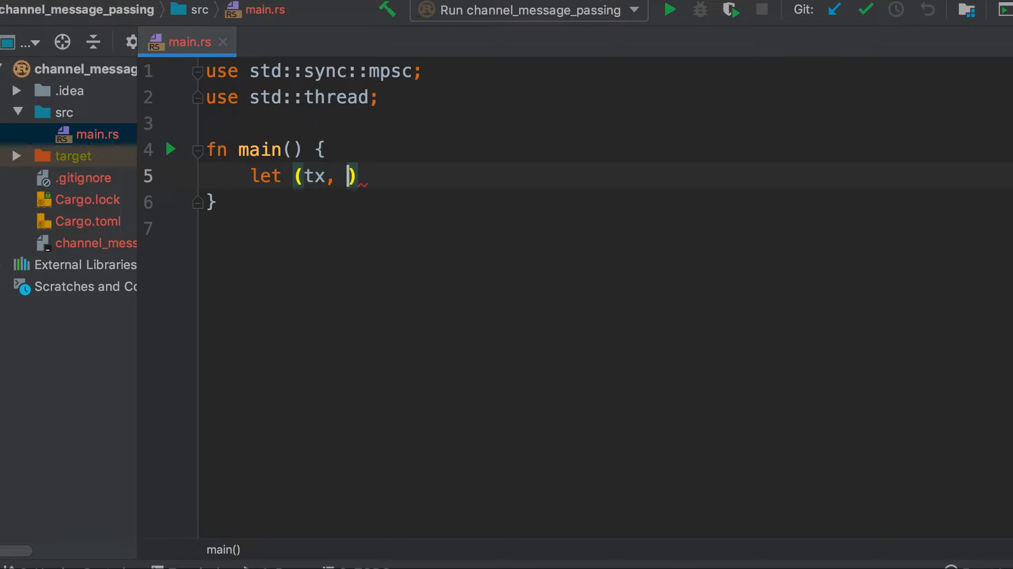
type("rx")
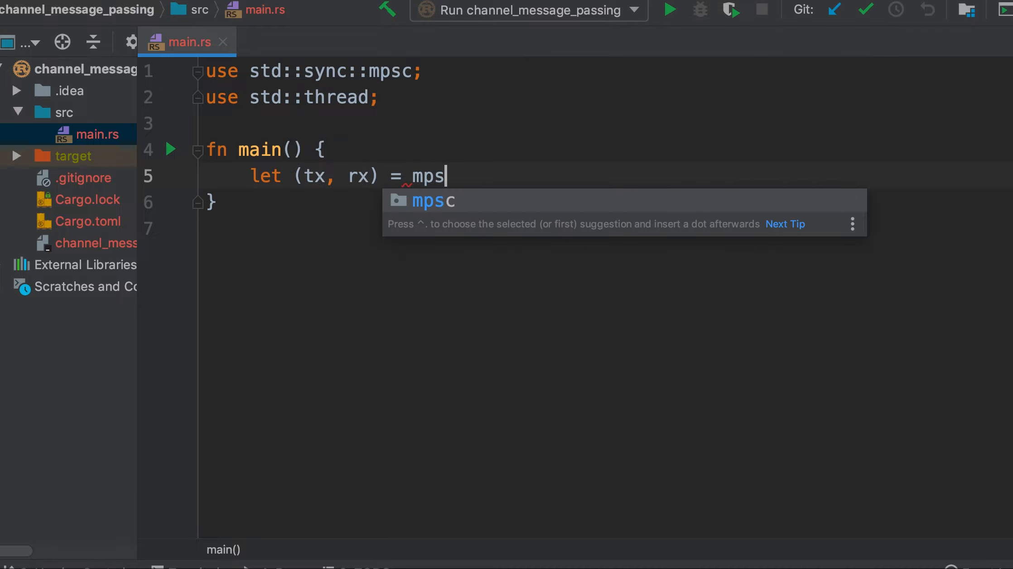
type("::")
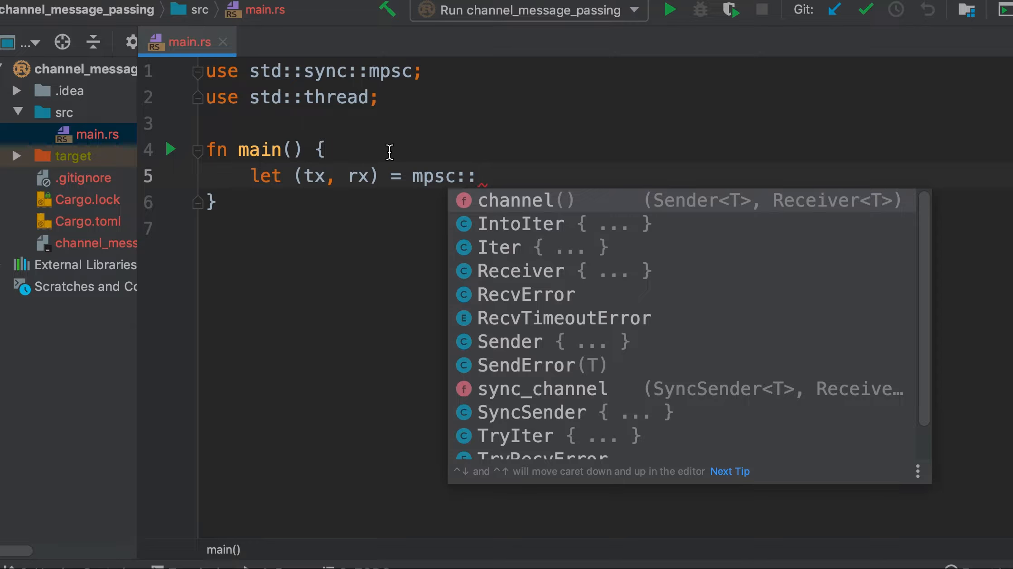
left_click(515, 200)
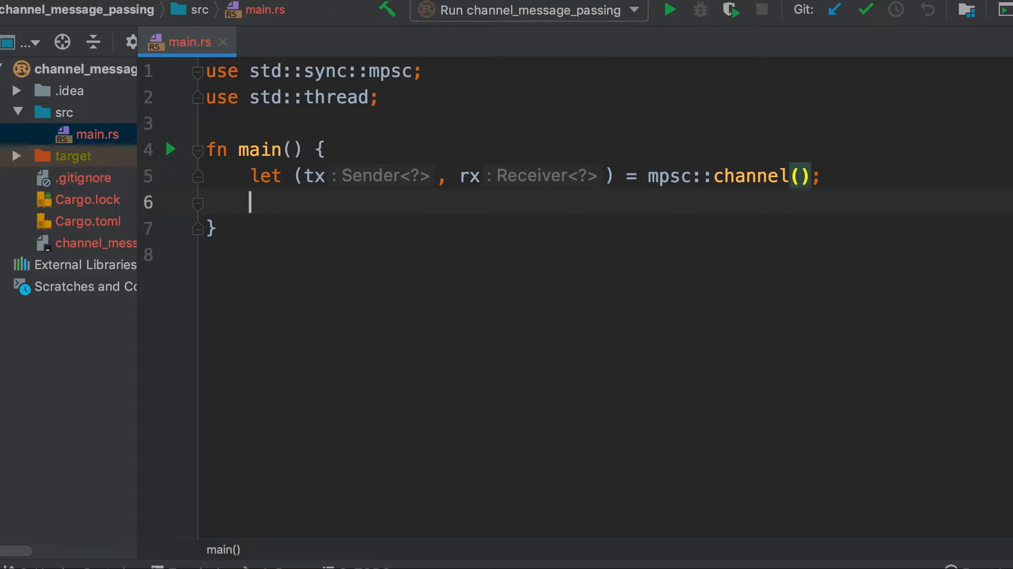
left_click(651, 176)
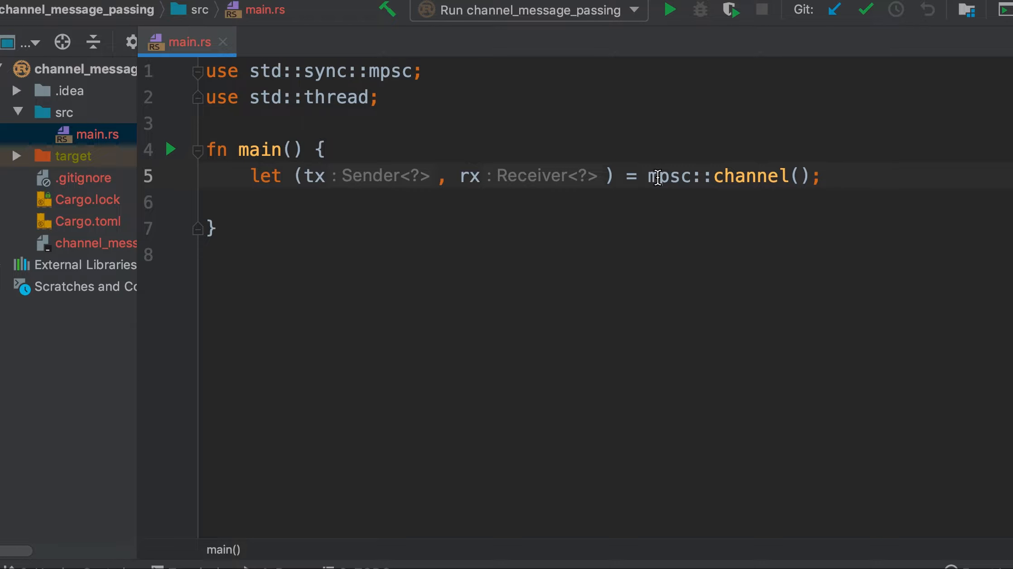
double_click(669, 177)
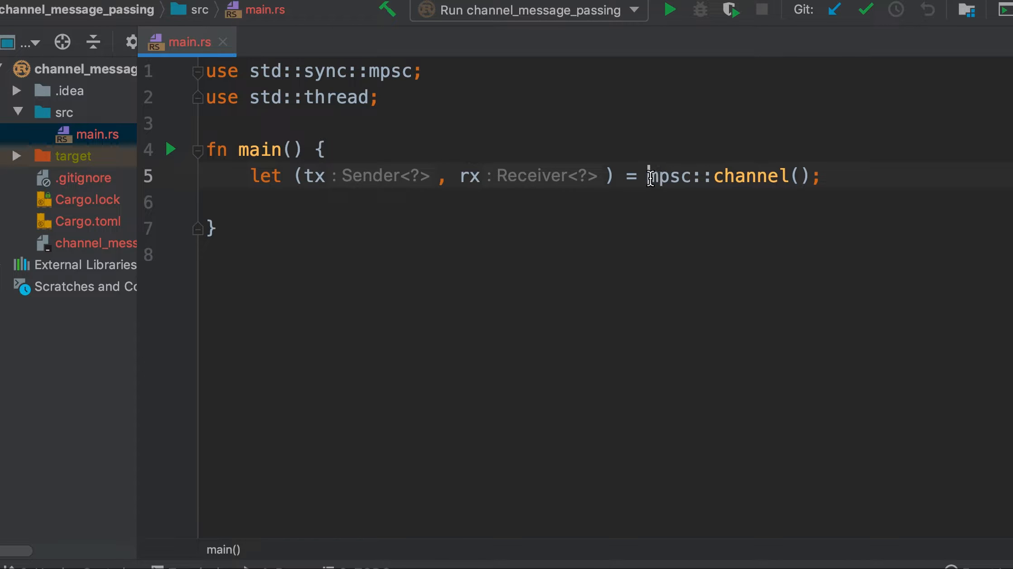
double_click(668, 177)
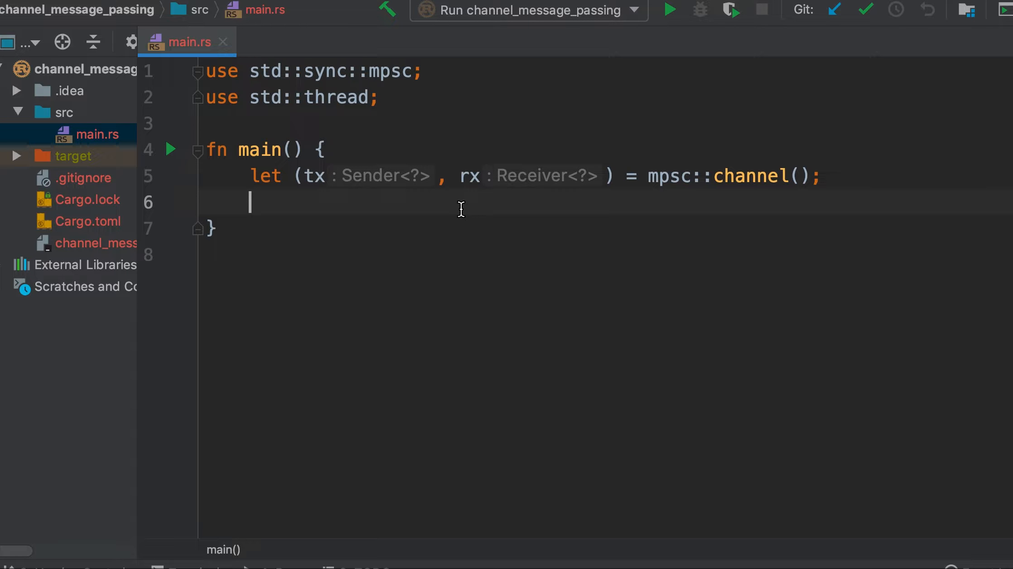
Write 'thread::spawn(move || {})' below the channel line, ready to fill the closure body
type("thread")
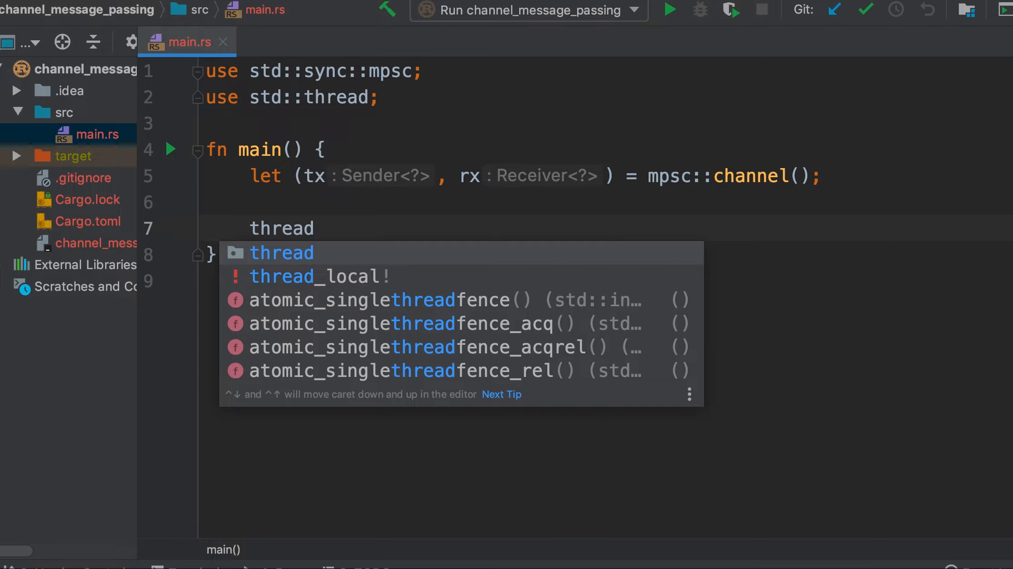
type("::spawn(")
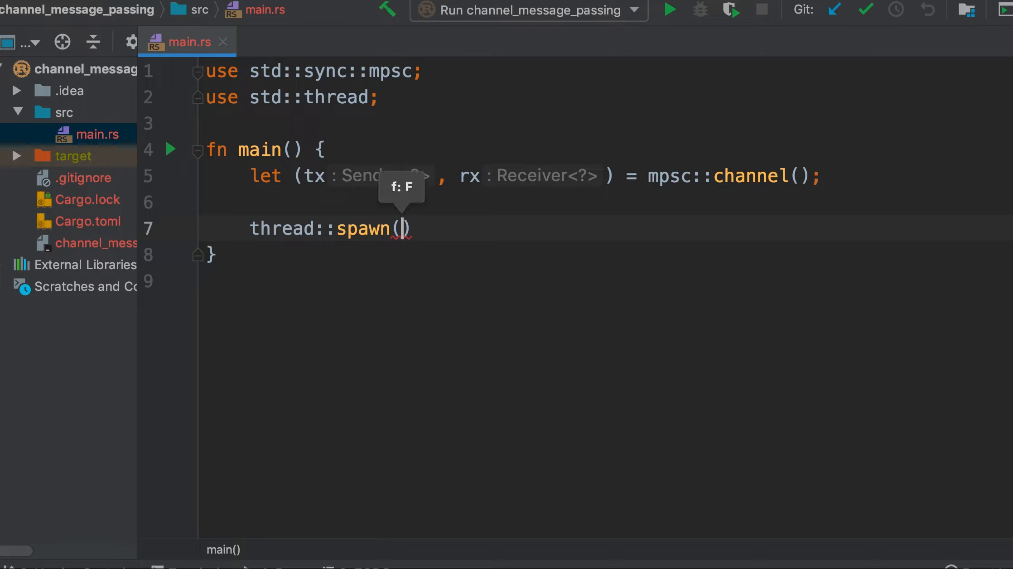
type("move ||")
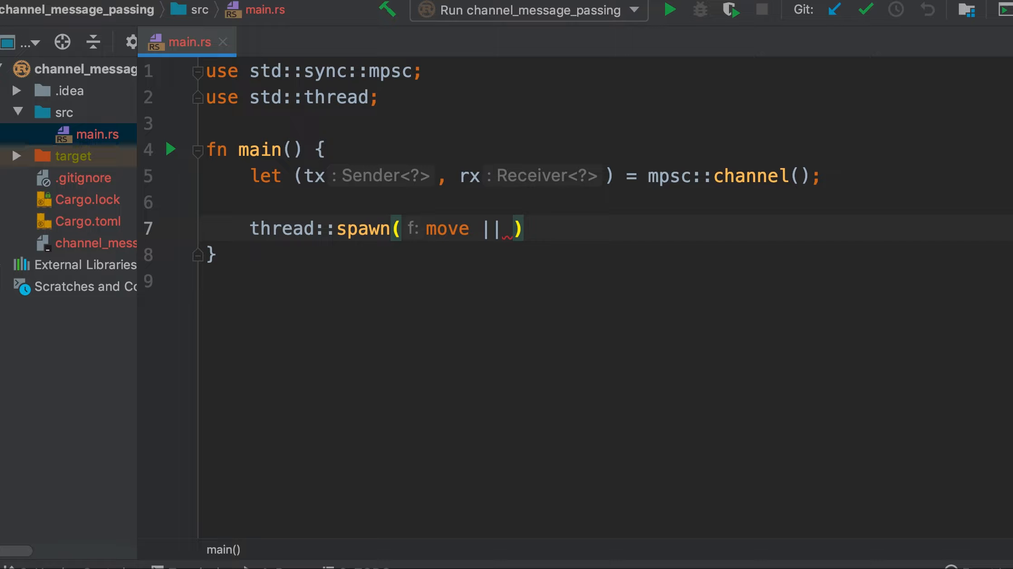
type("{}")
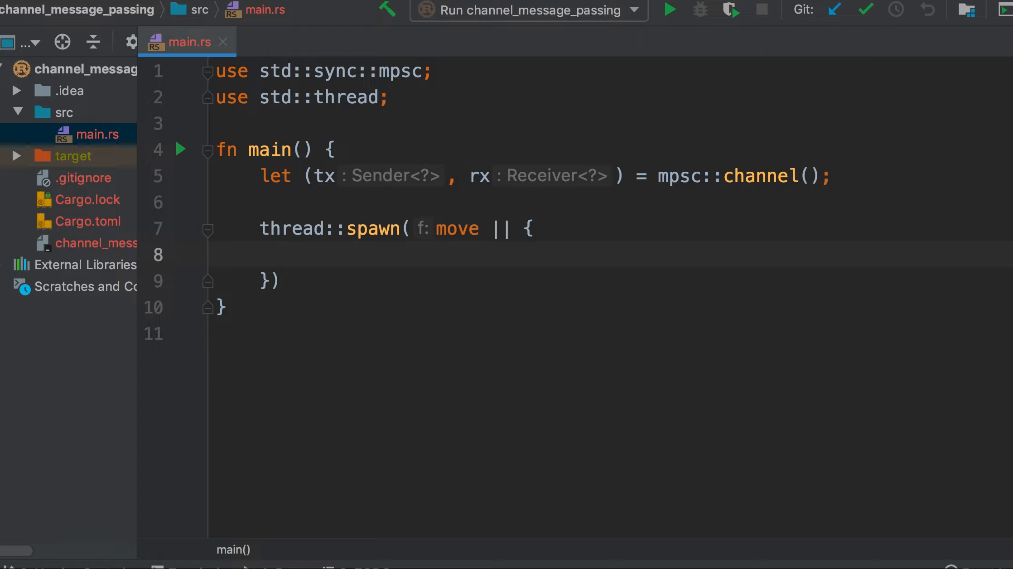
left_click(303, 254)
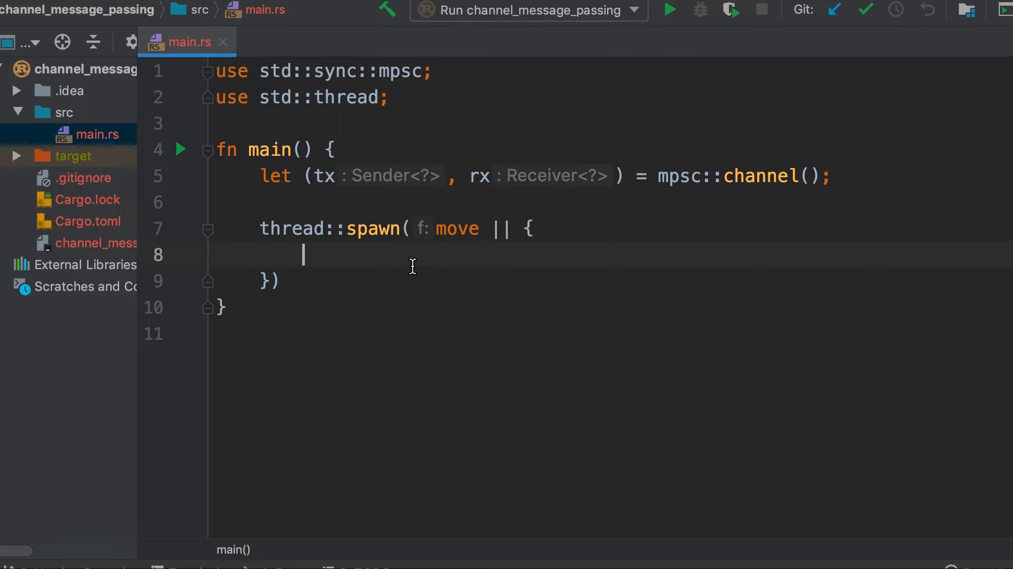
type("l")
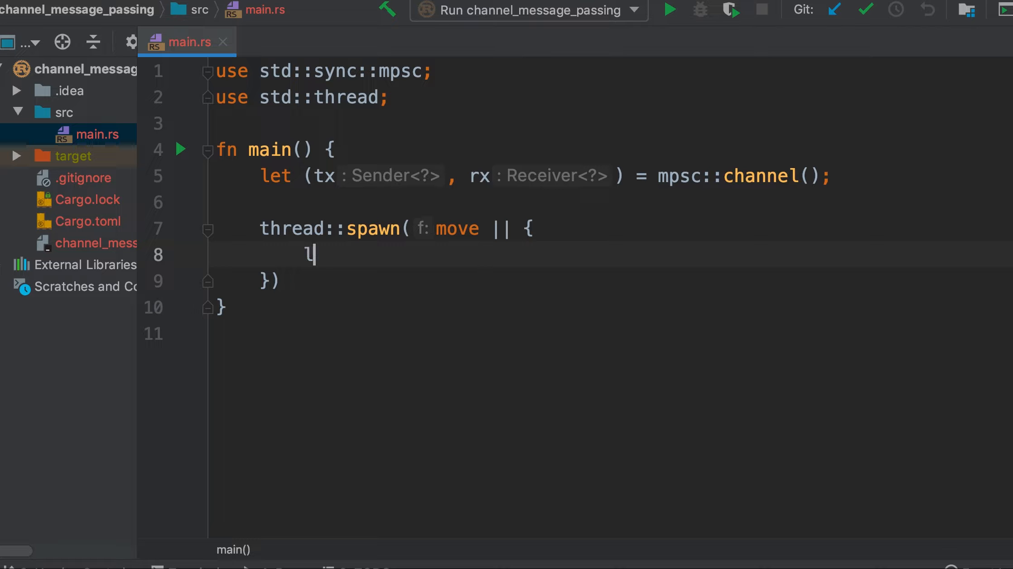
type("let val")
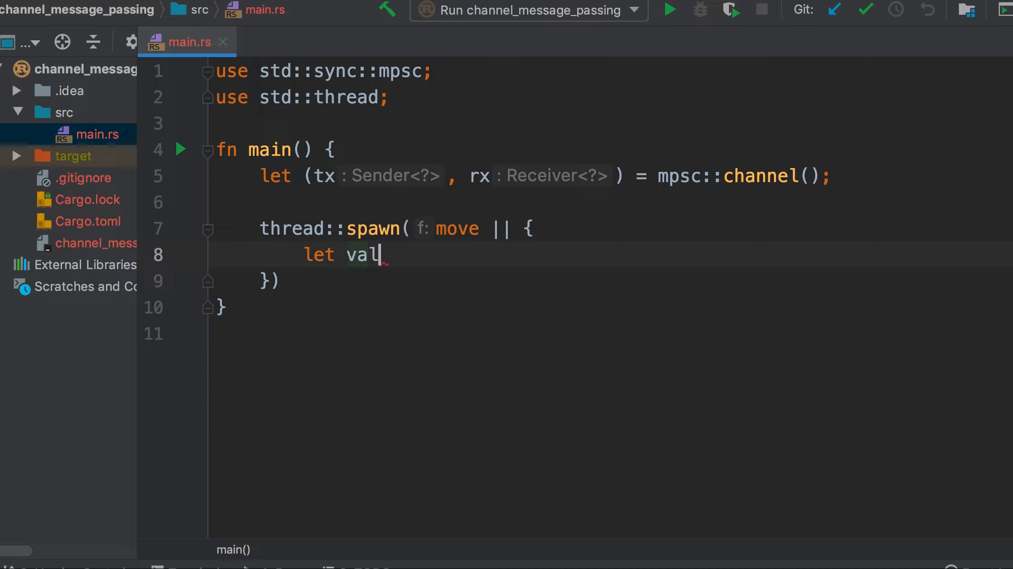
type("=")
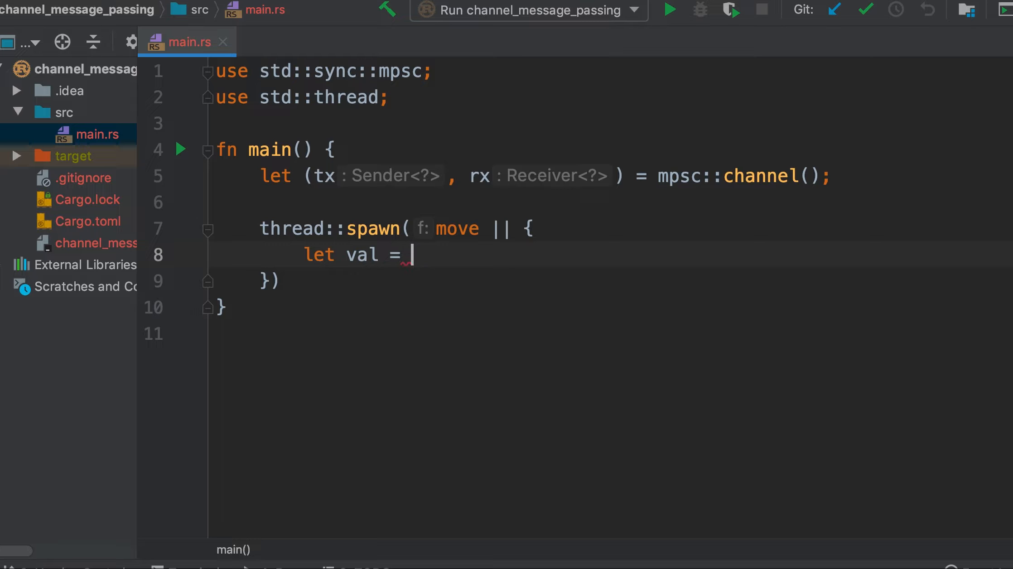
type("String")
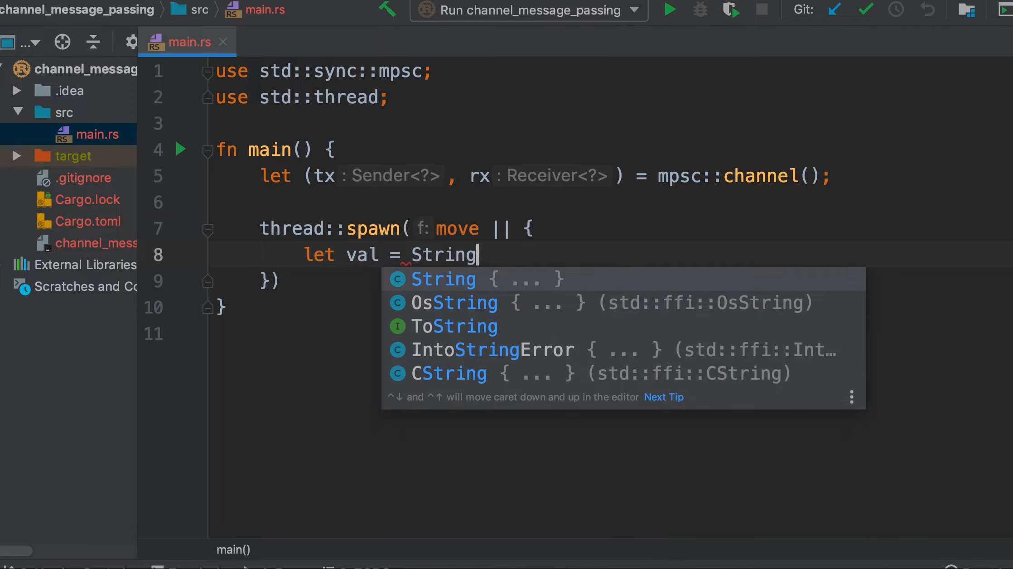
type("::from(")
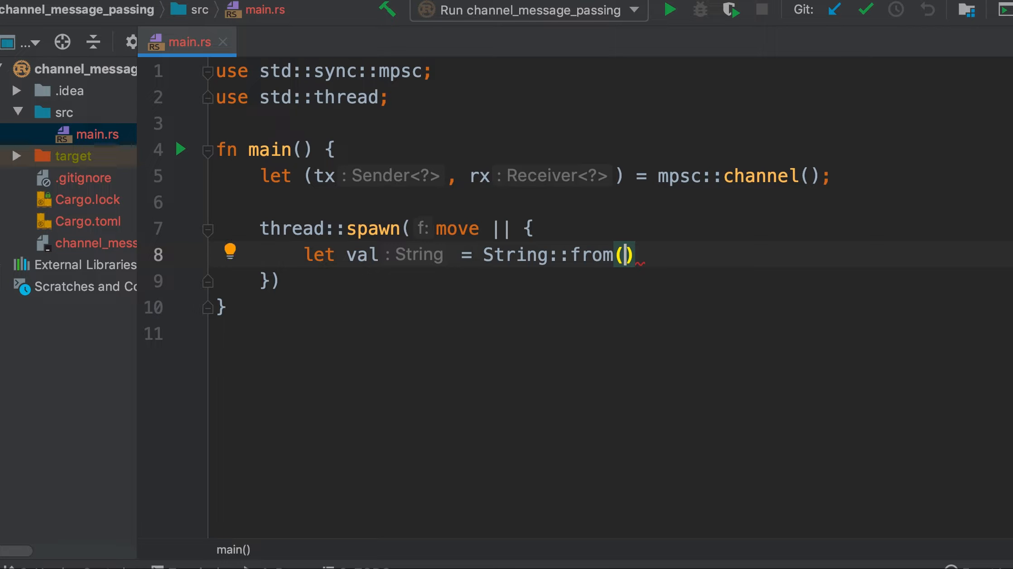
type("\"hello")
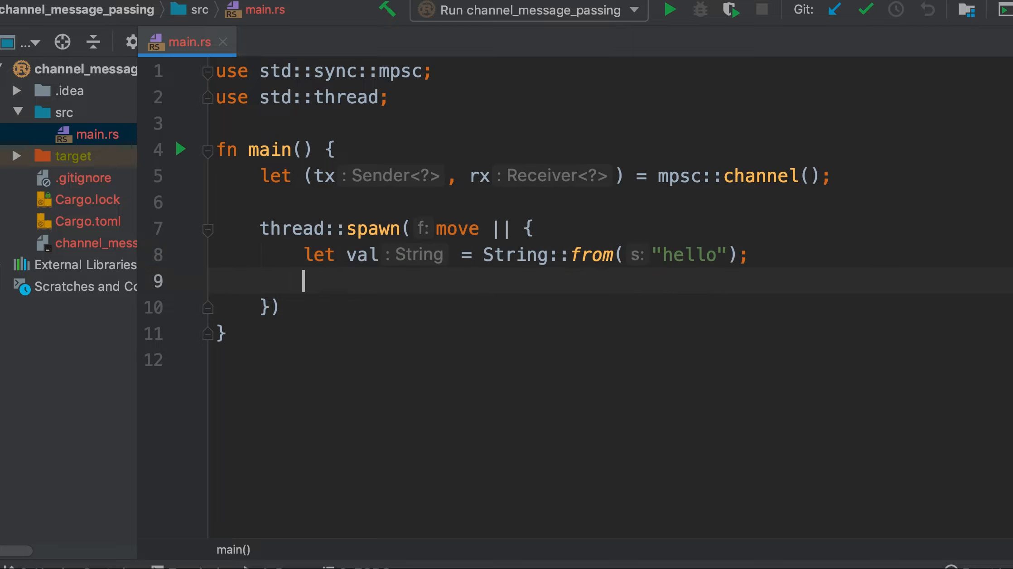
type("t")
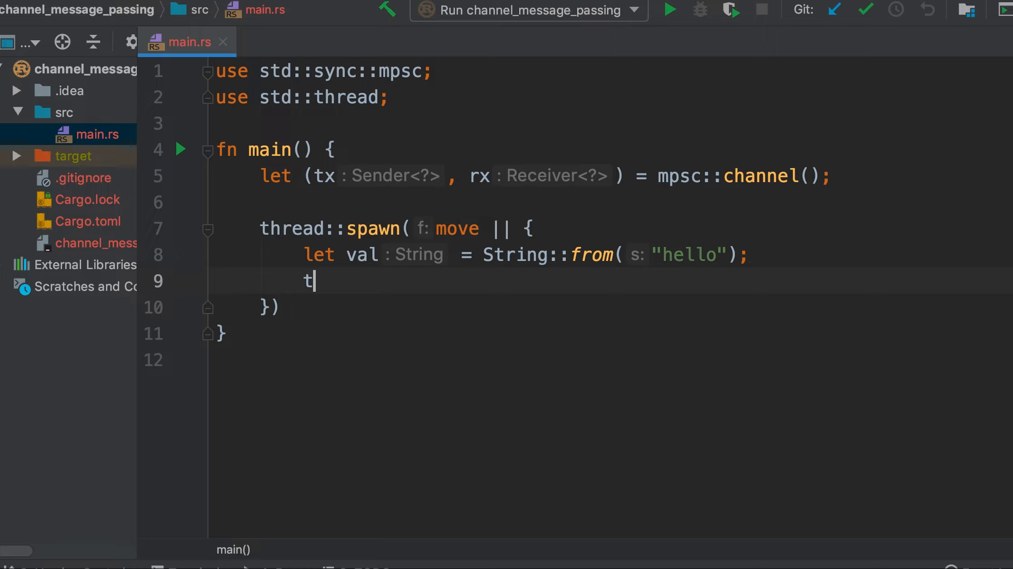
type("x.")
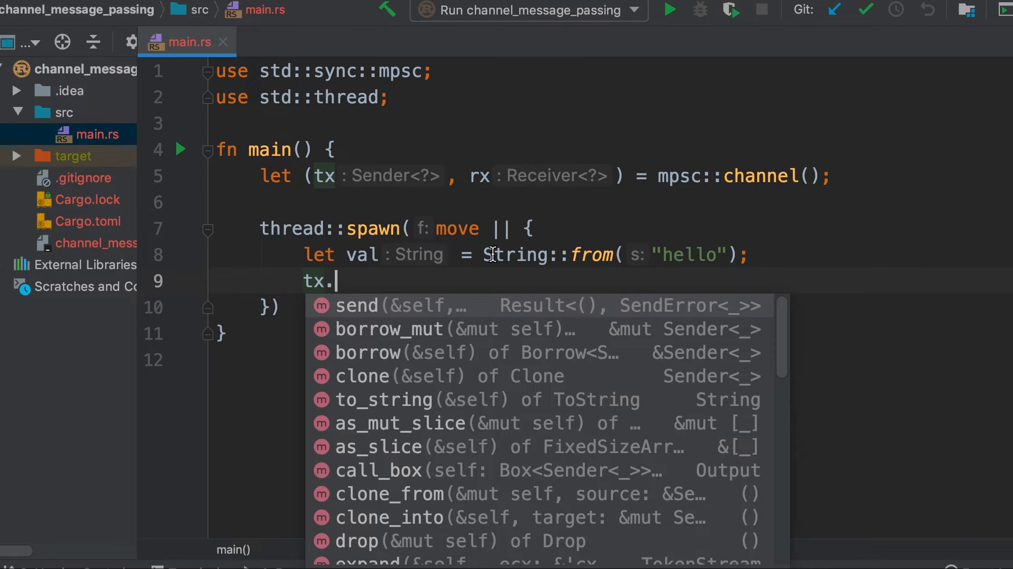
type("send(")
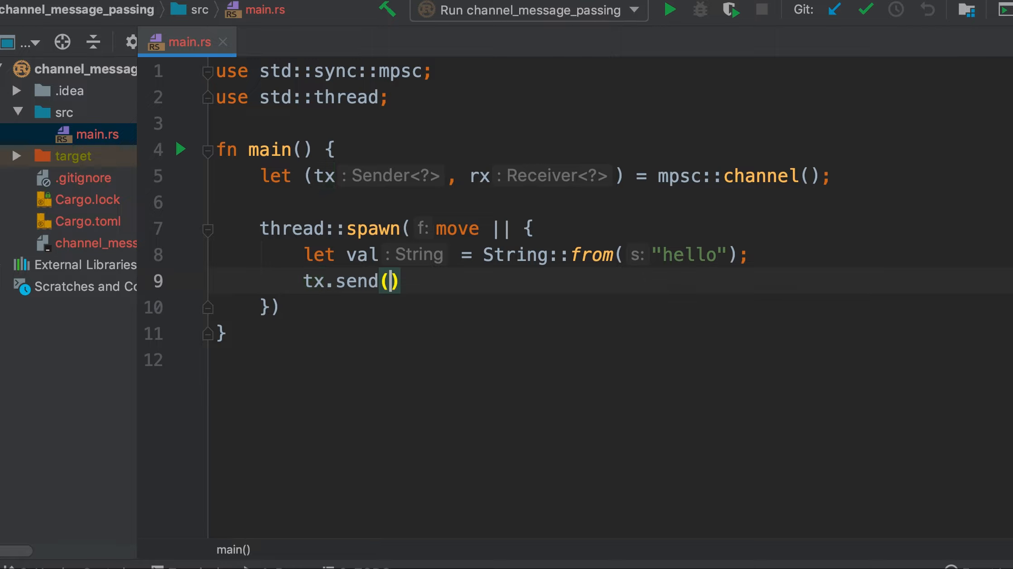
type("val")
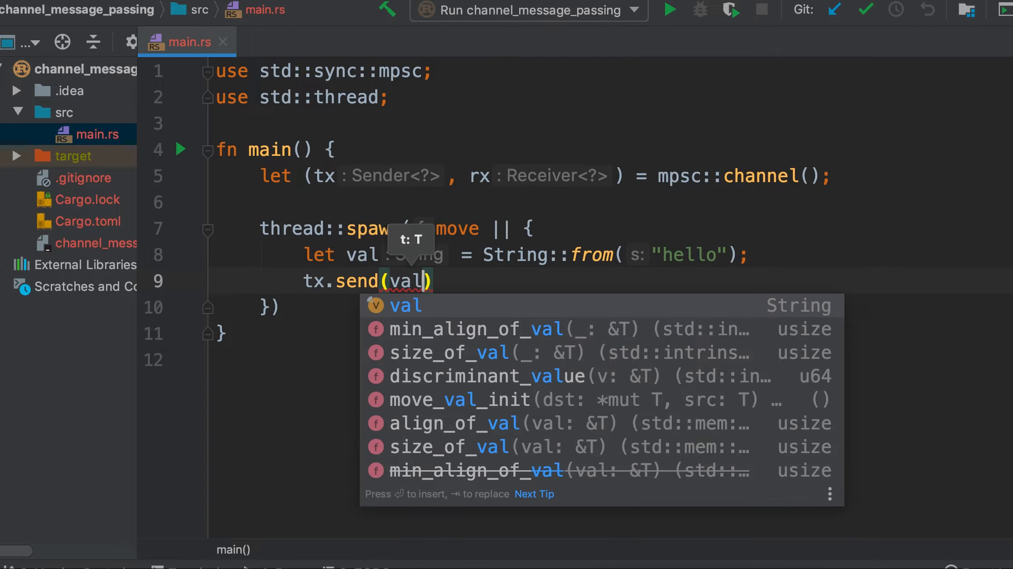
key("Enter")
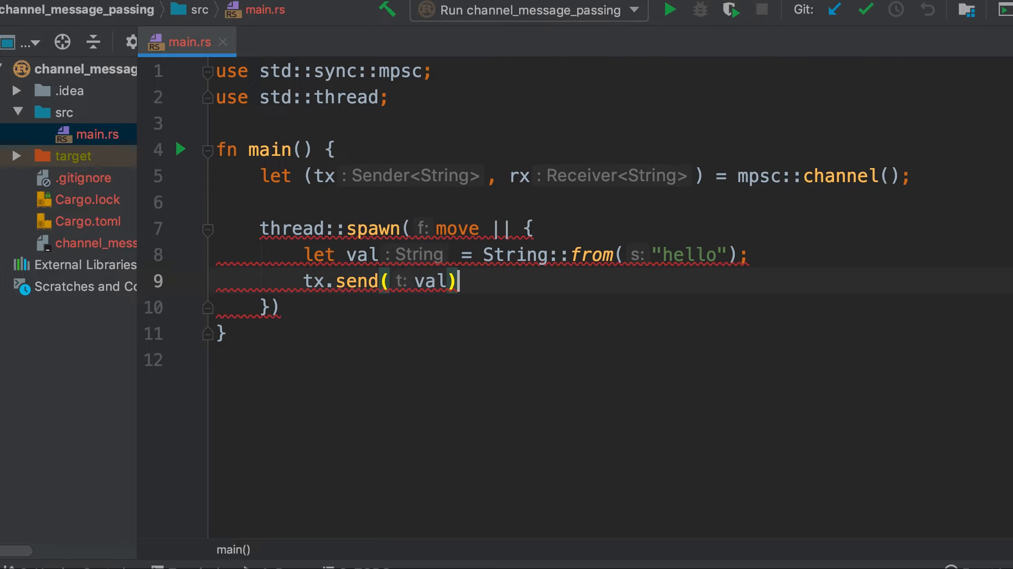
type(".unwrap(")
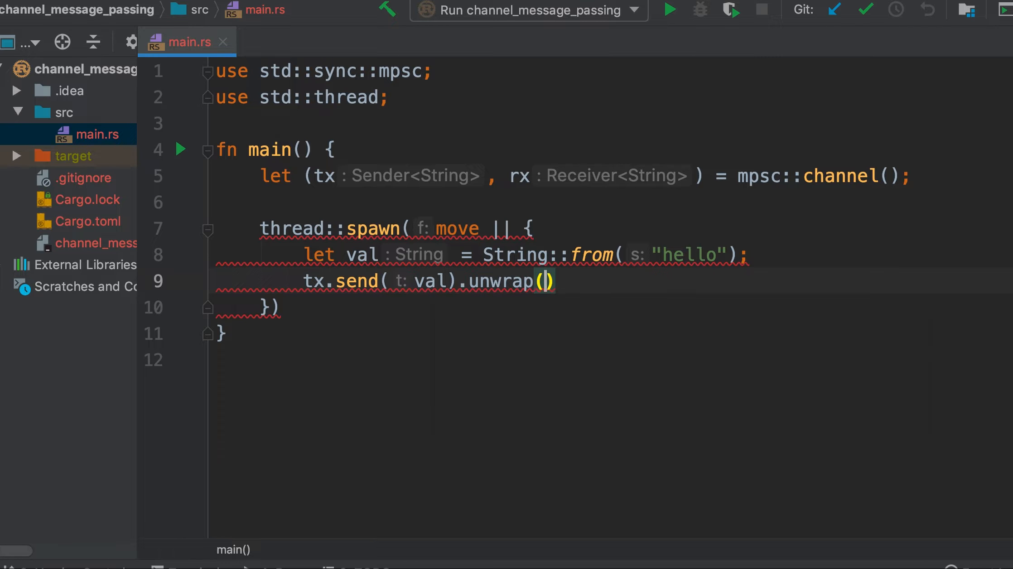
type(";")
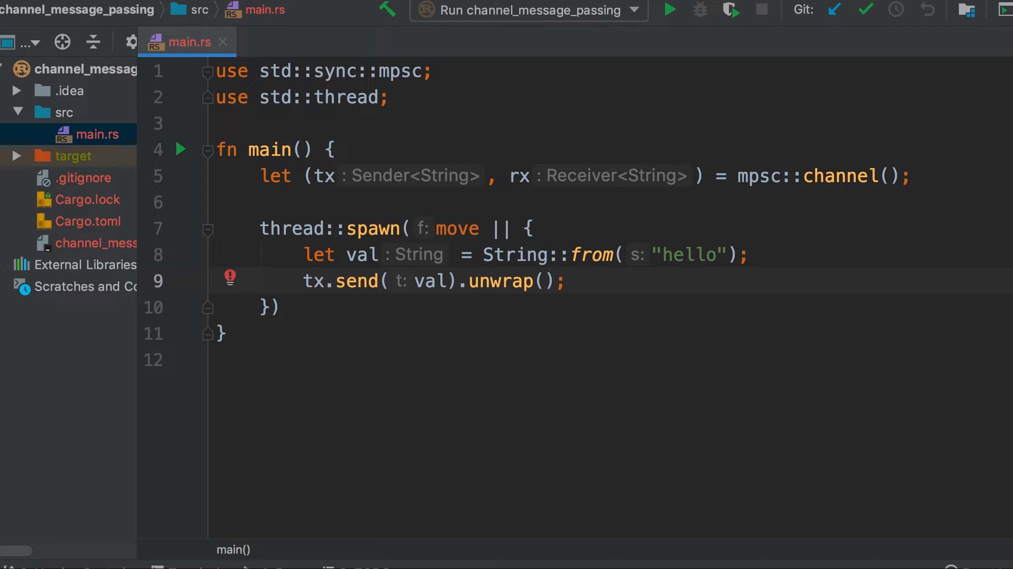
type(";")
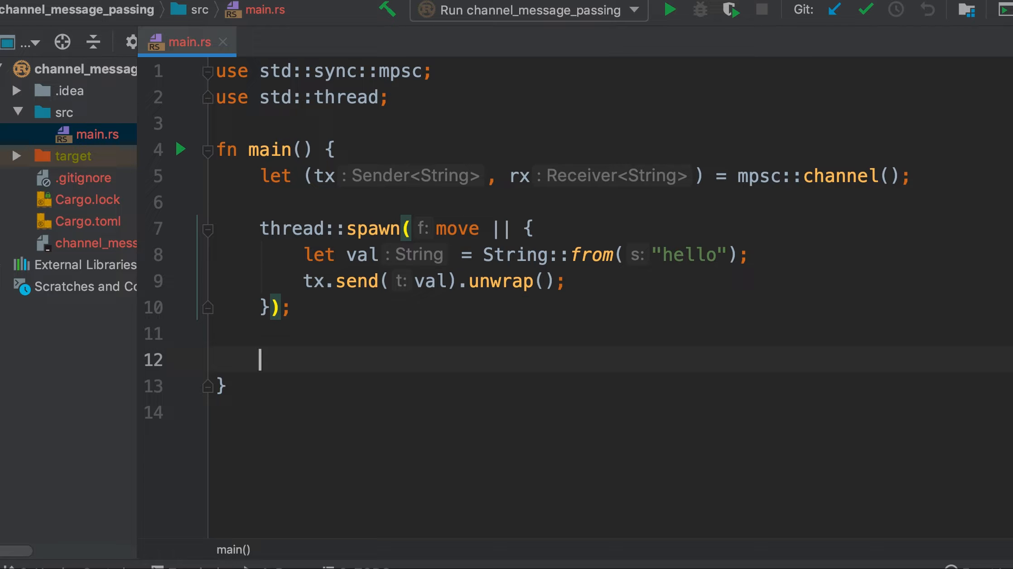
mouse_move(512, 177)
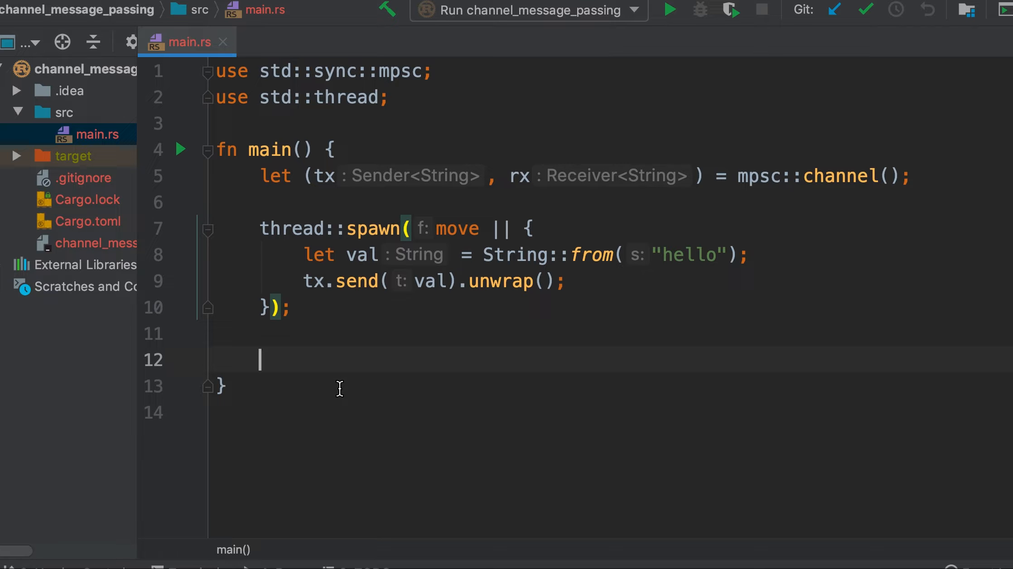
type("let")
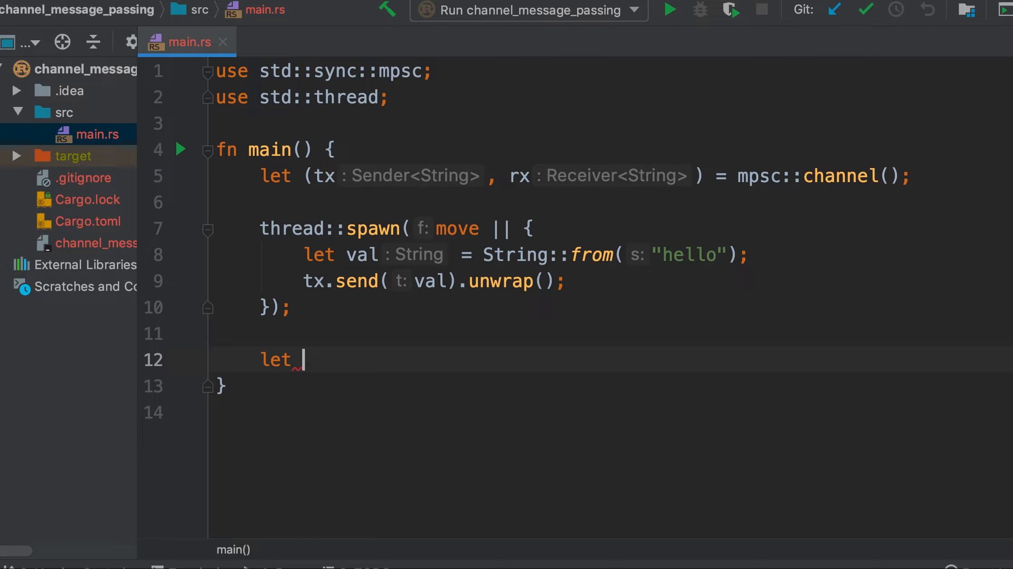
type("rec")
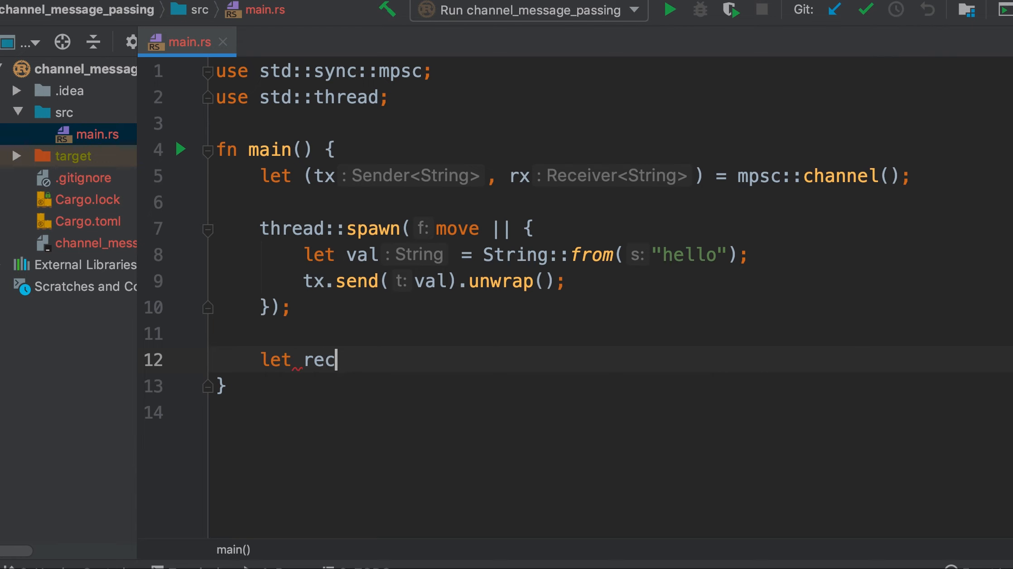
type("eived = rx.re")
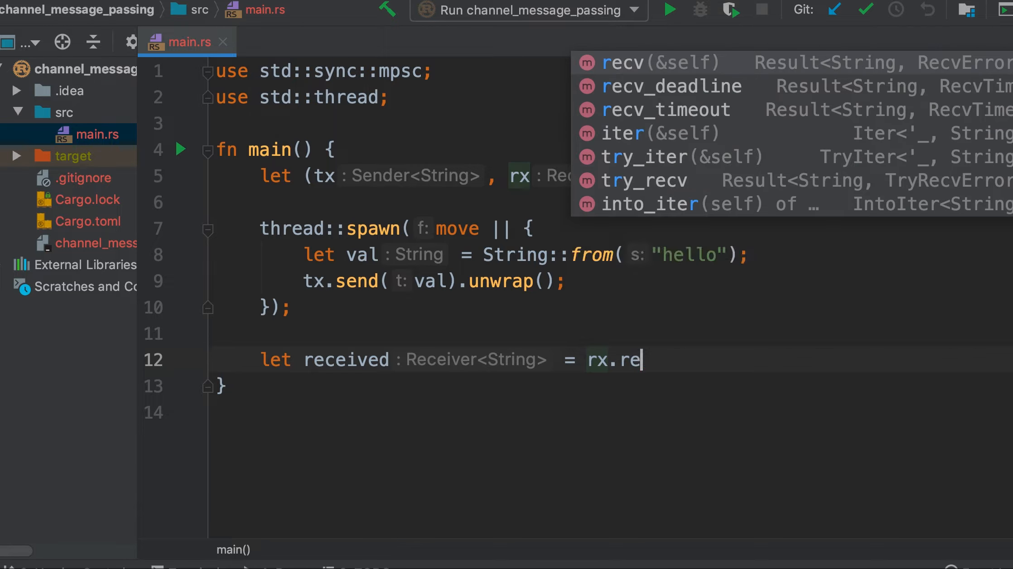
left_click(622, 62)
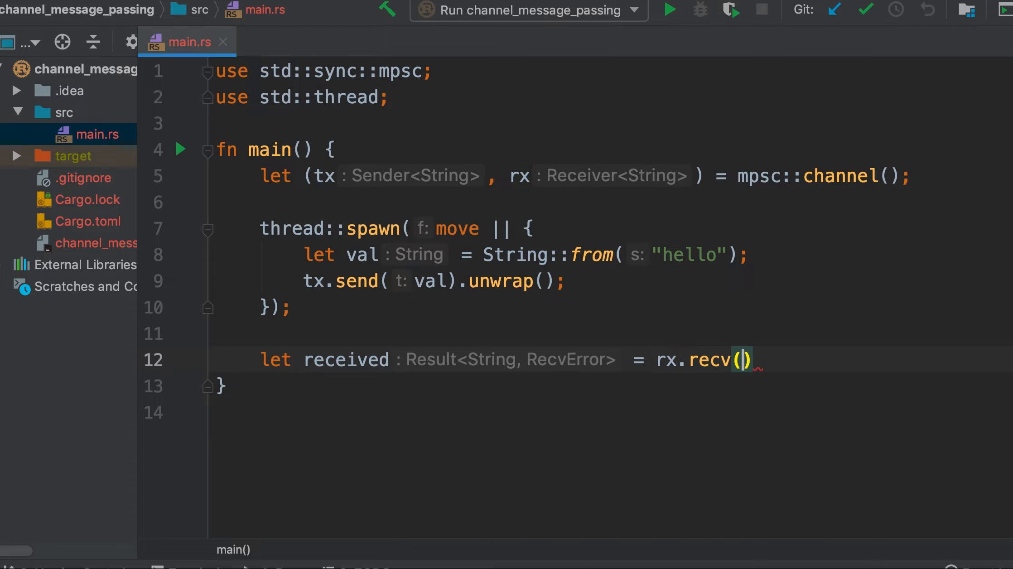
type(".unwal")
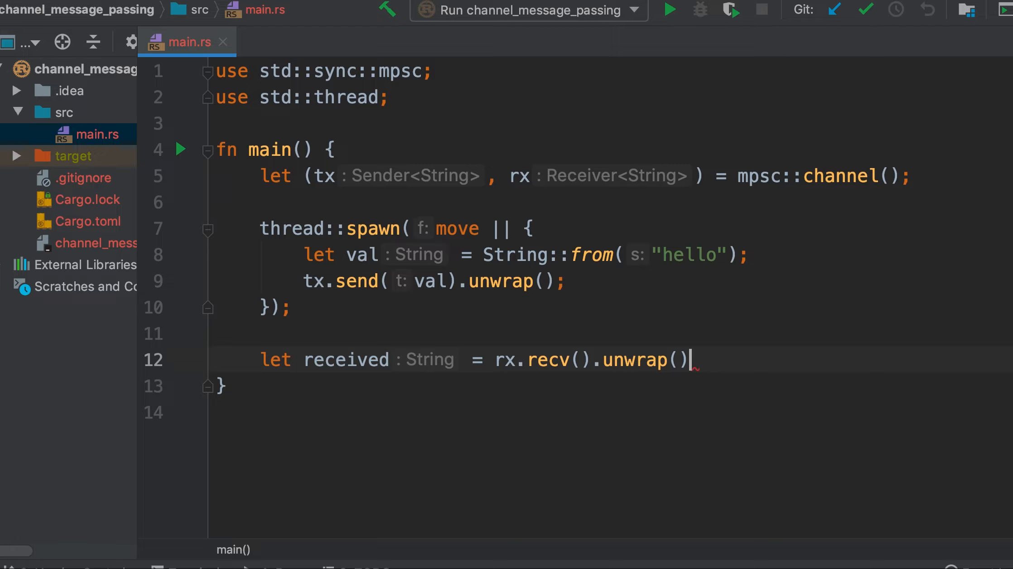
type(";")
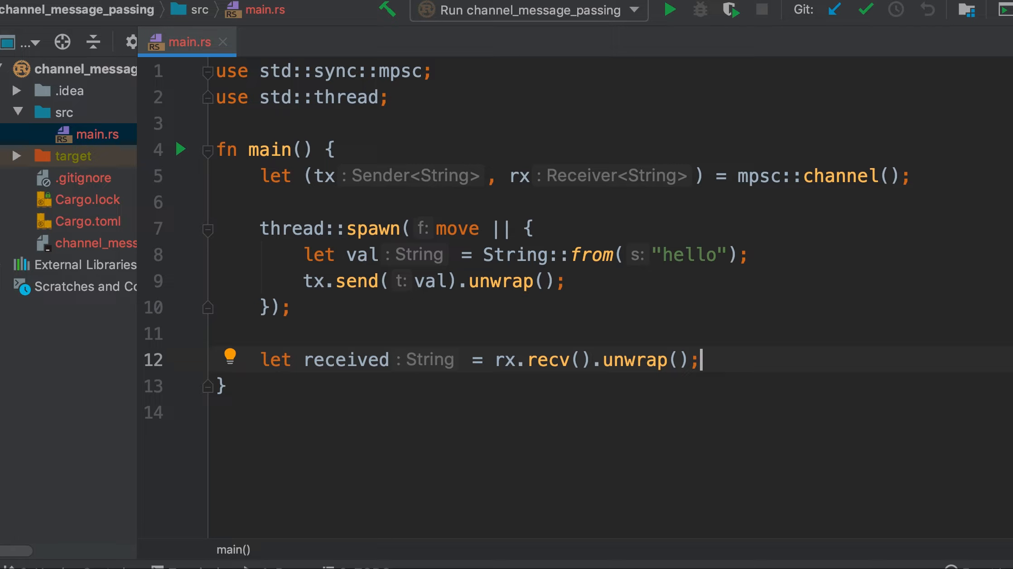
type("println!(")
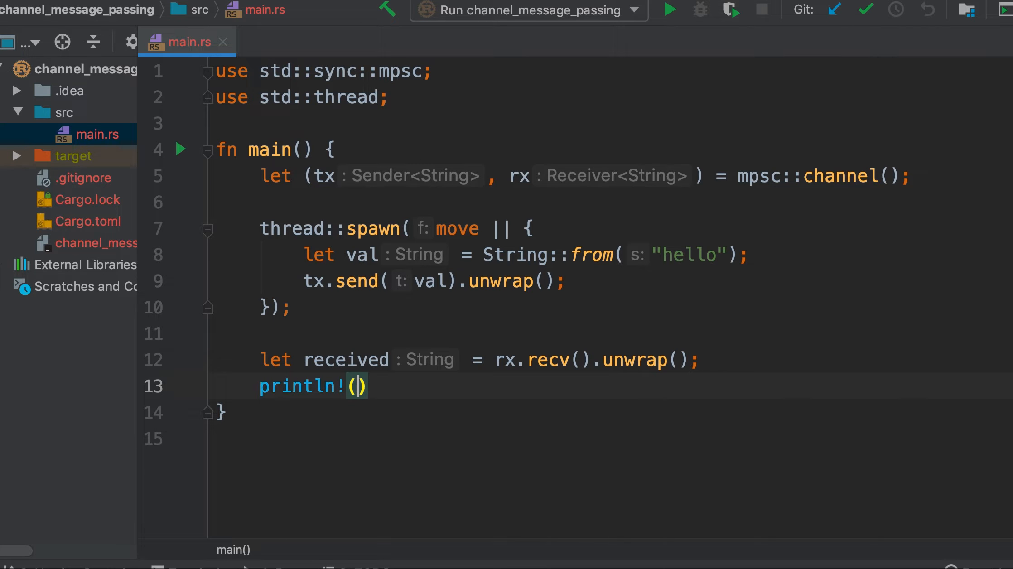
type("\"Received")
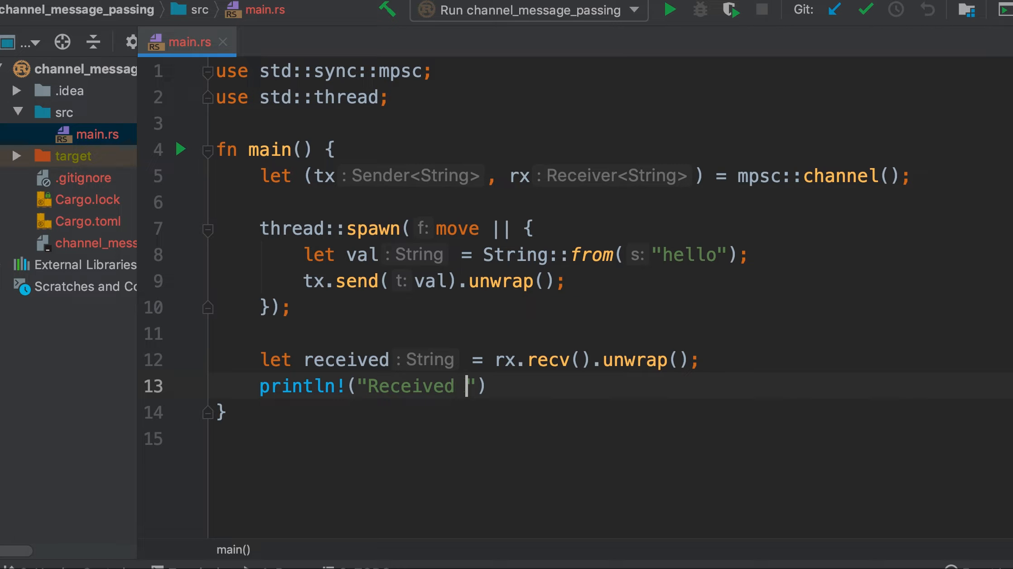
type(": {}")
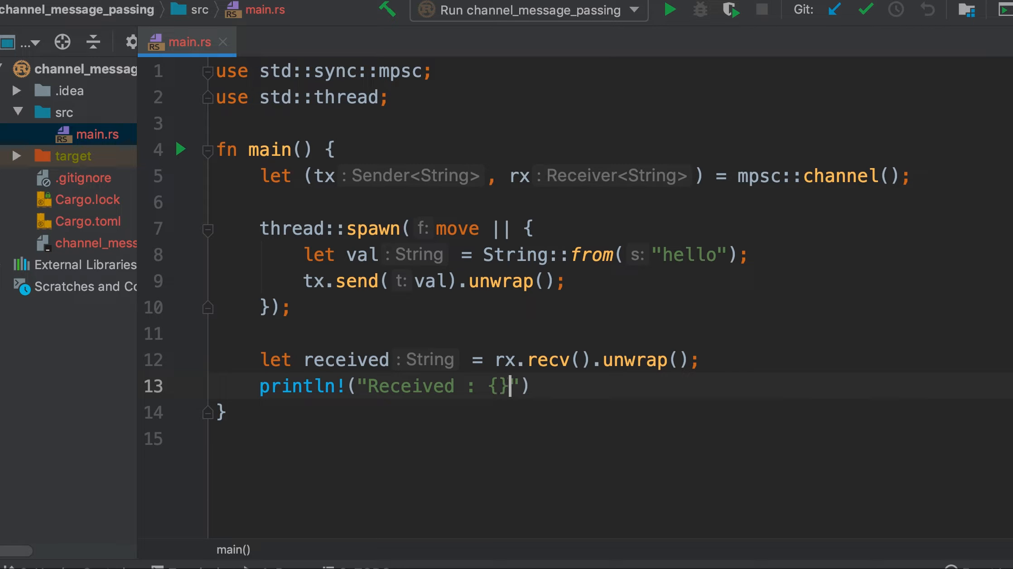
type(", received")
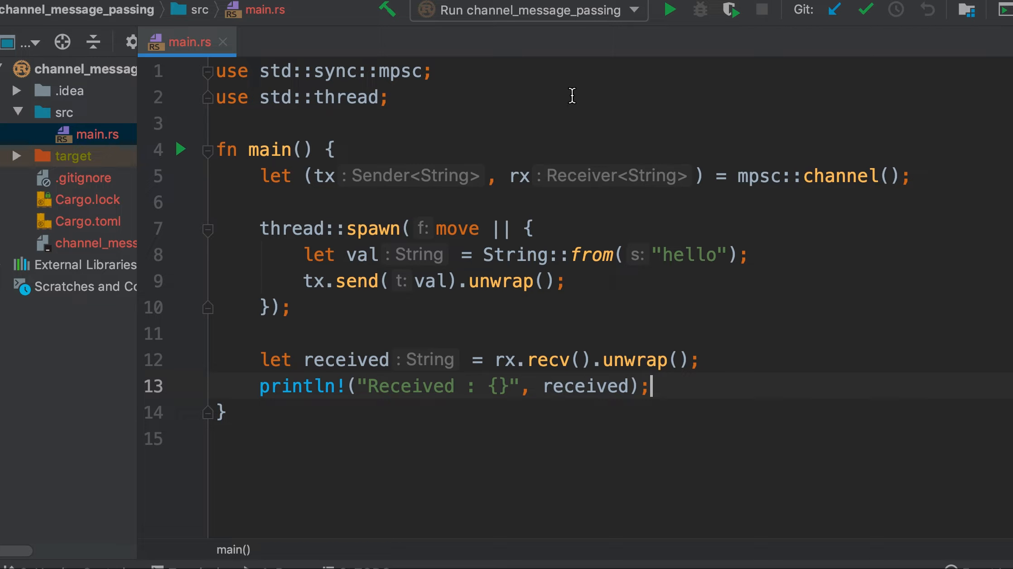
left_click(669, 10)
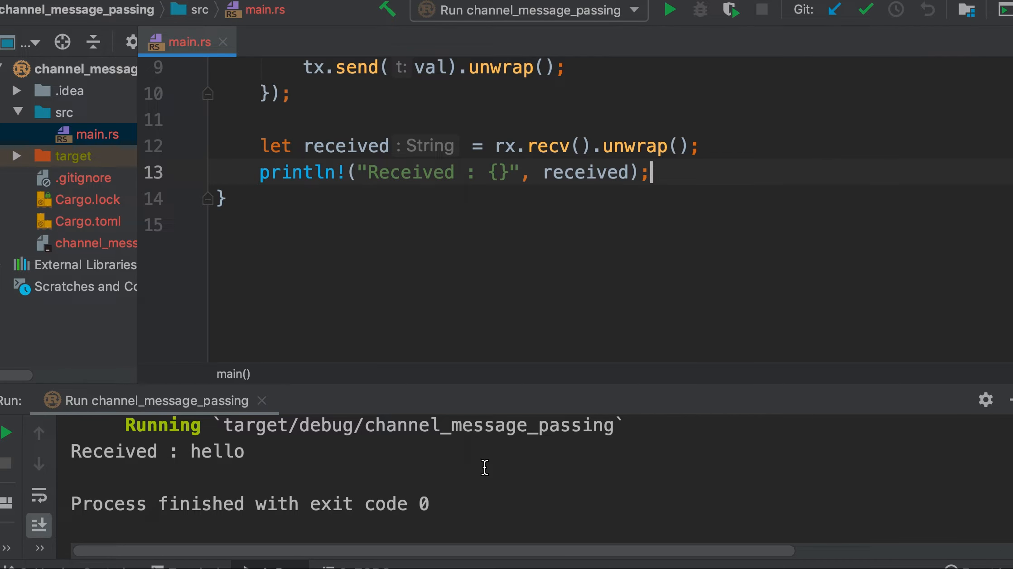
mouse_move(402, 373)
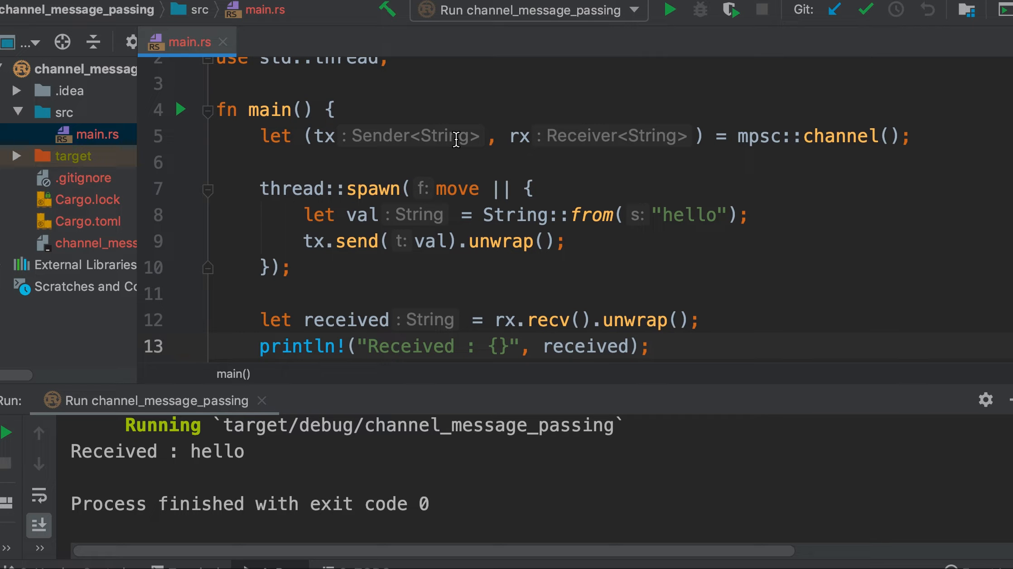
scroll("down", 3)
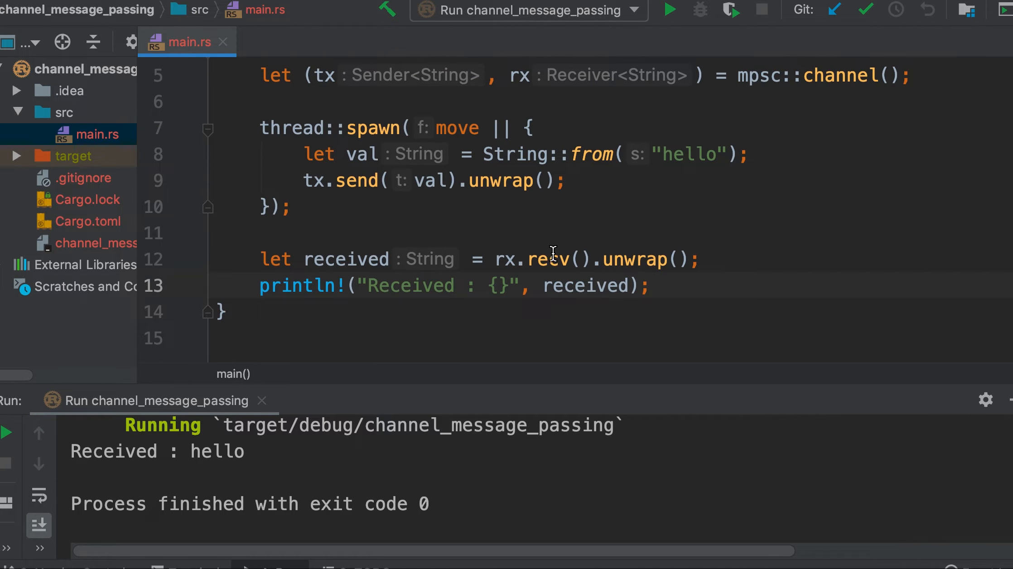
double_click(548, 259)
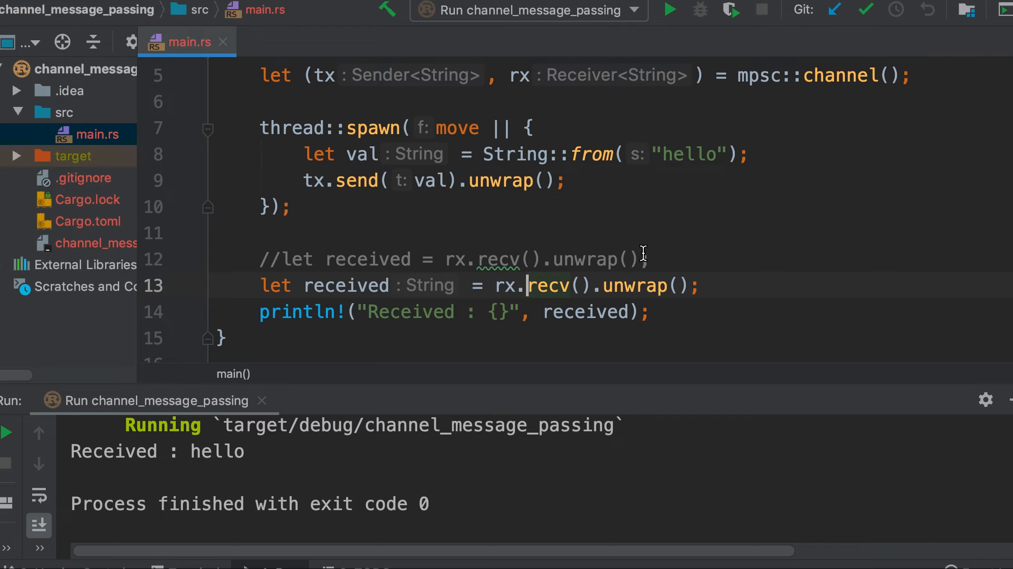
type("try_")
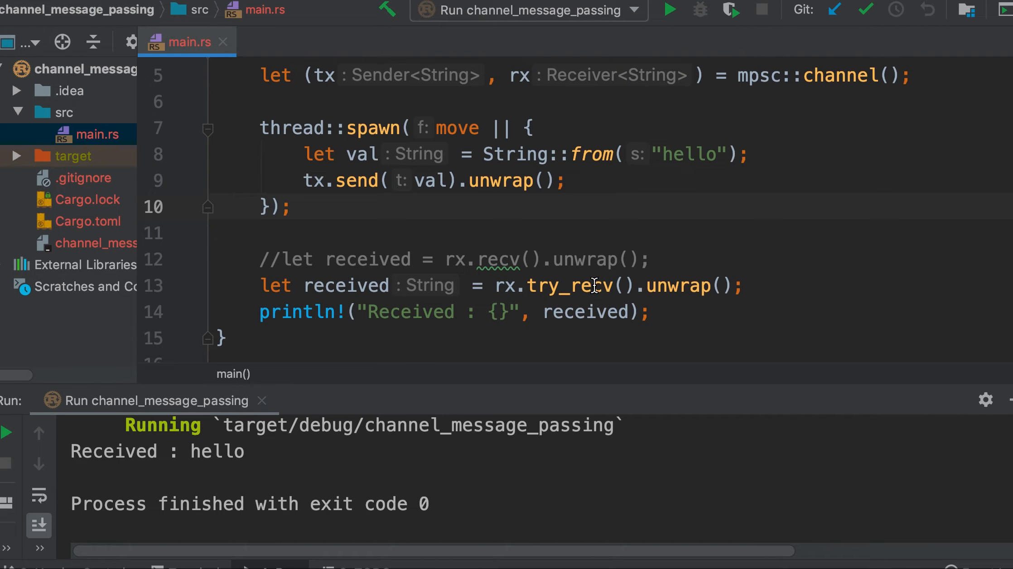
mouse_move(494, 267)
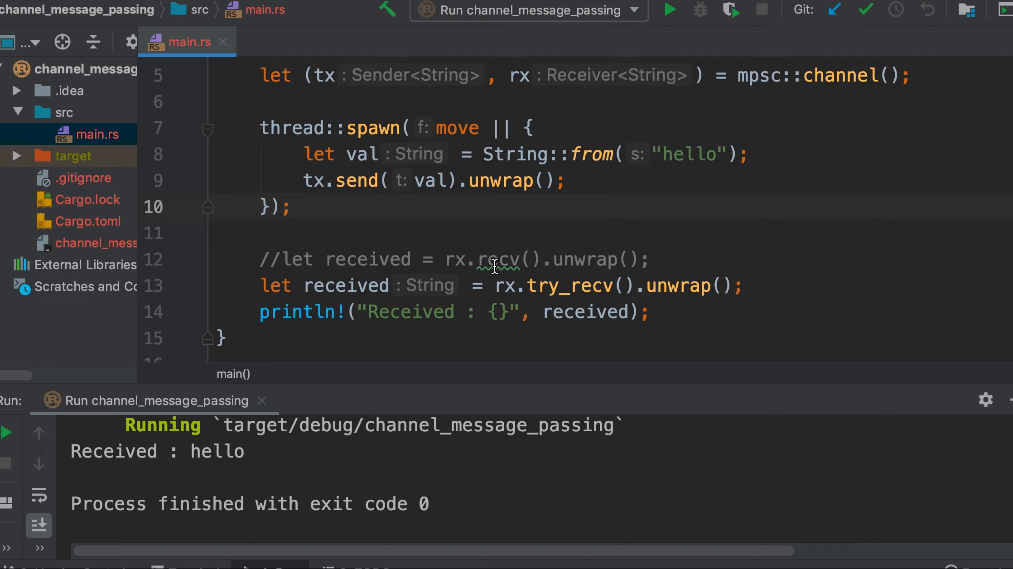
double_click(561, 285)
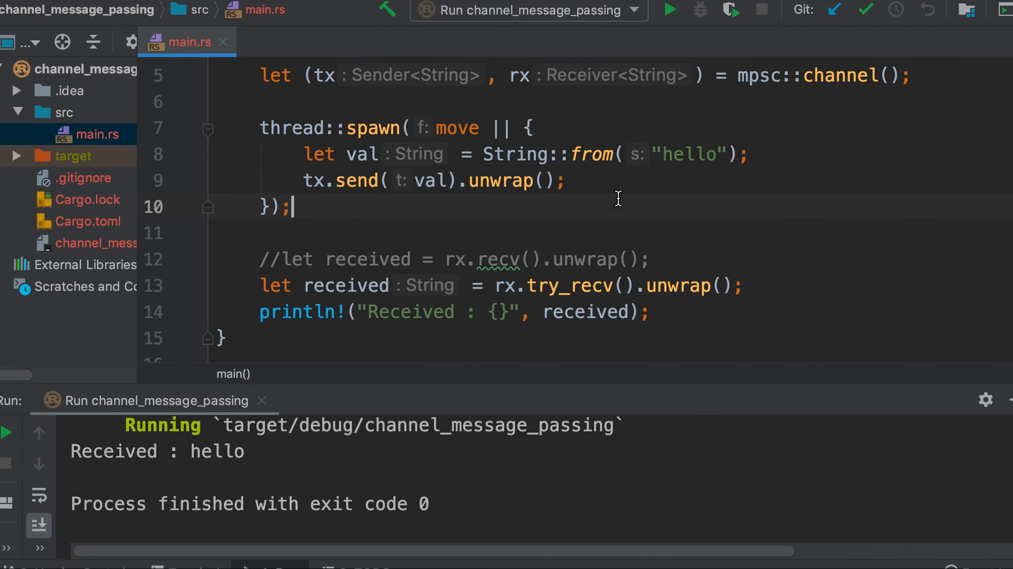
left_click(669, 10)
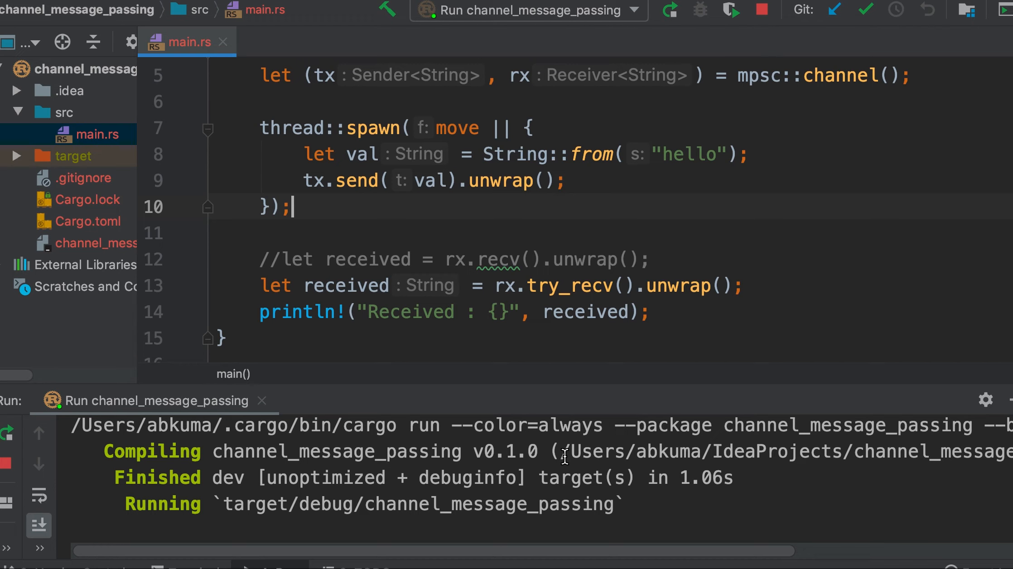
mouse_move(615, 445)
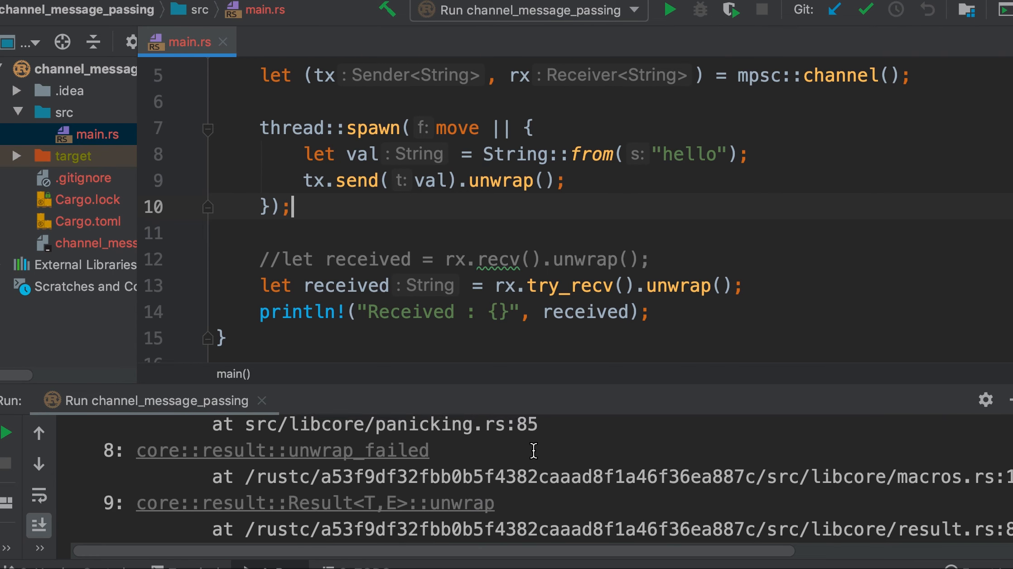
left_click(669, 10)
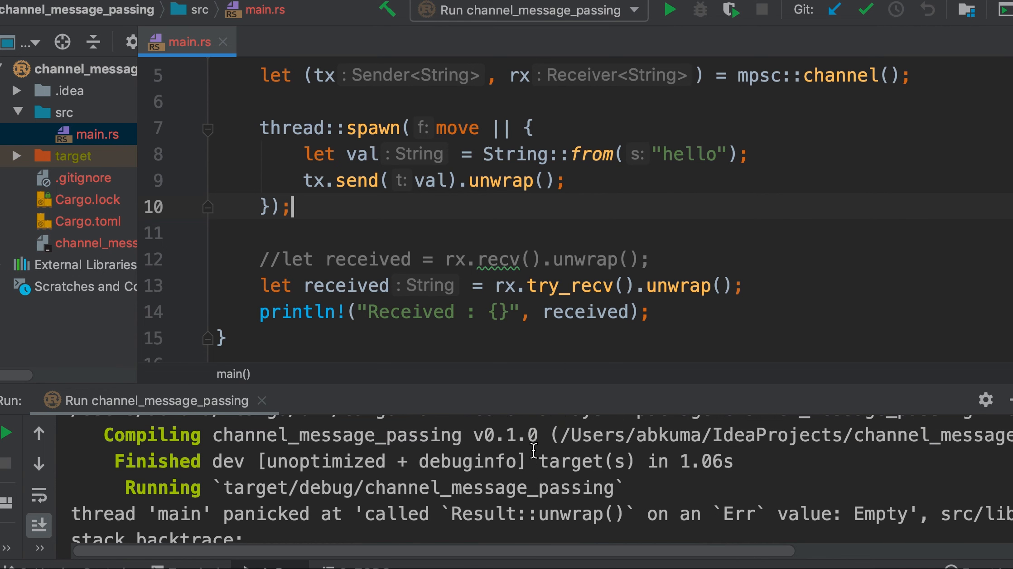
scroll("down", 3)
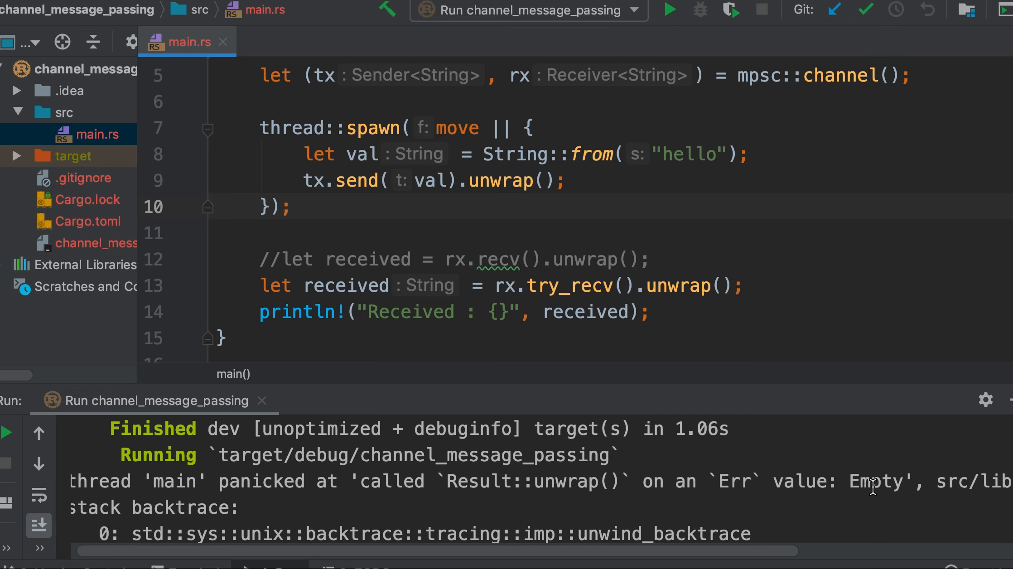
mouse_move(572, 289)
type("//")
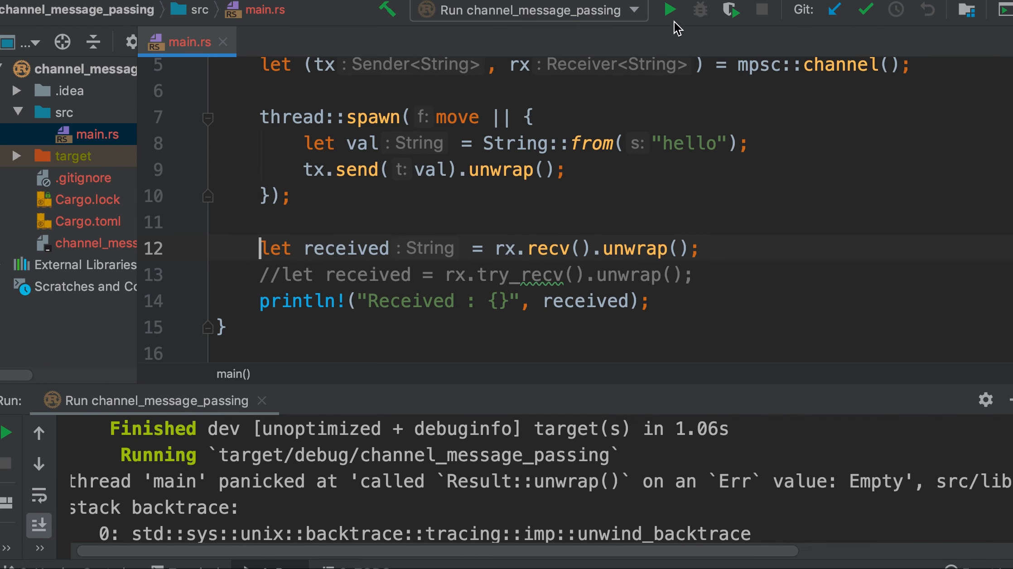
left_click(669, 10)
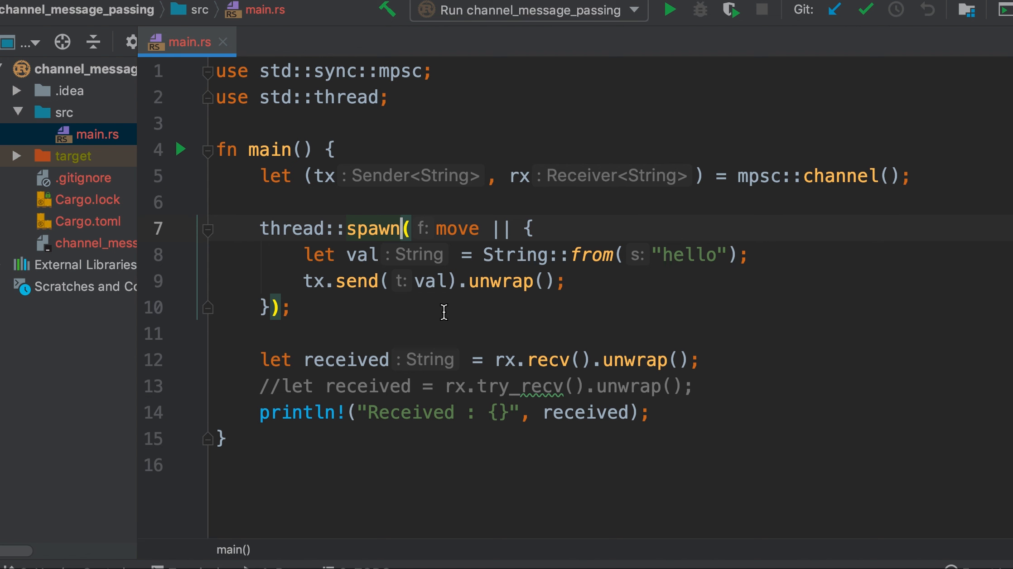
mouse_move(324, 267)
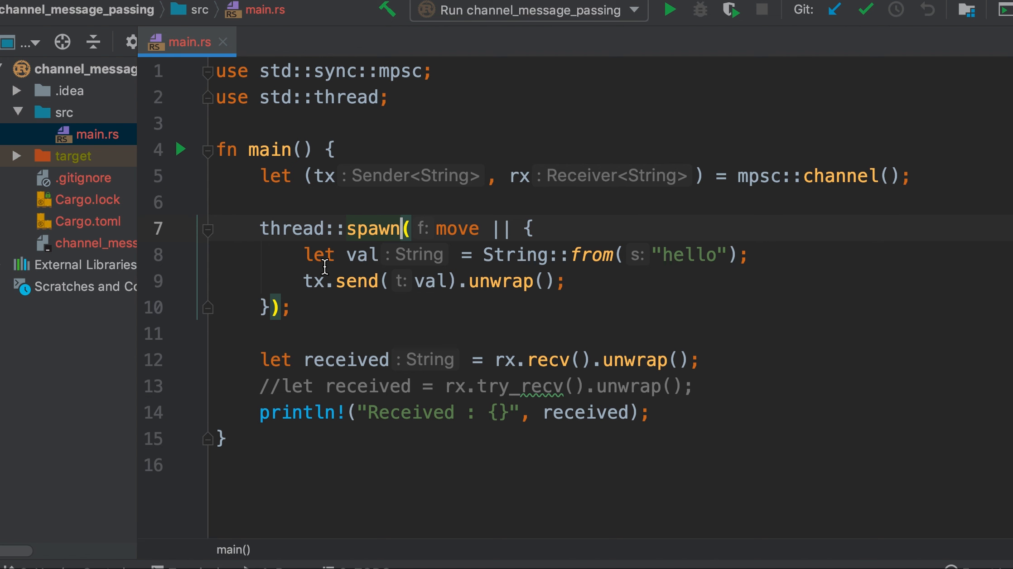
mouse_move(423, 263)
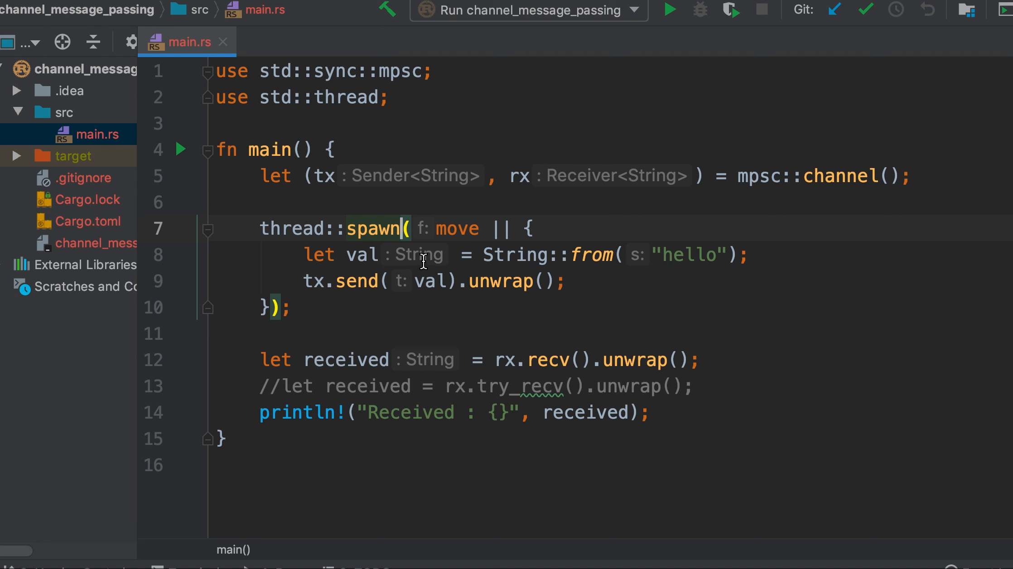